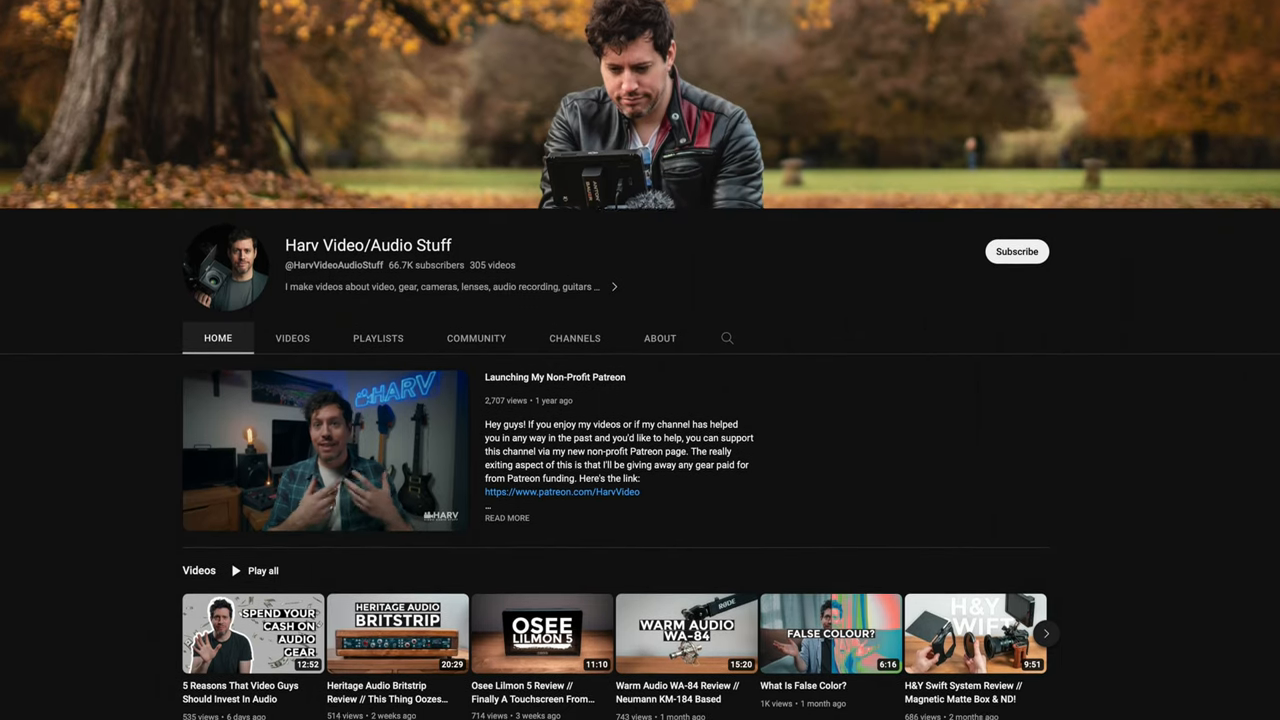
- Scroll the channel home page down to the featured Patreon announcement video
{"action": "scroll", "scroll_direction": "down", "scroll_amount": 3}
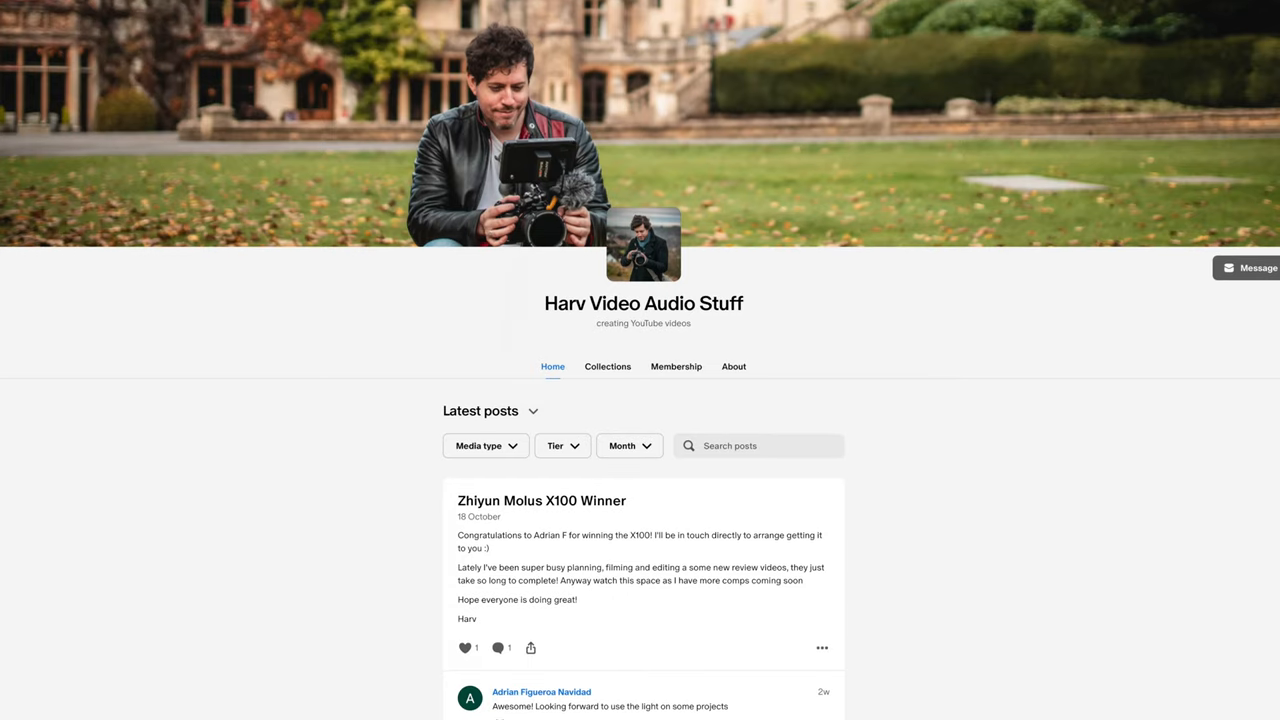
{"action": "scroll", "scroll_direction": "down", "scroll_amount": 3}
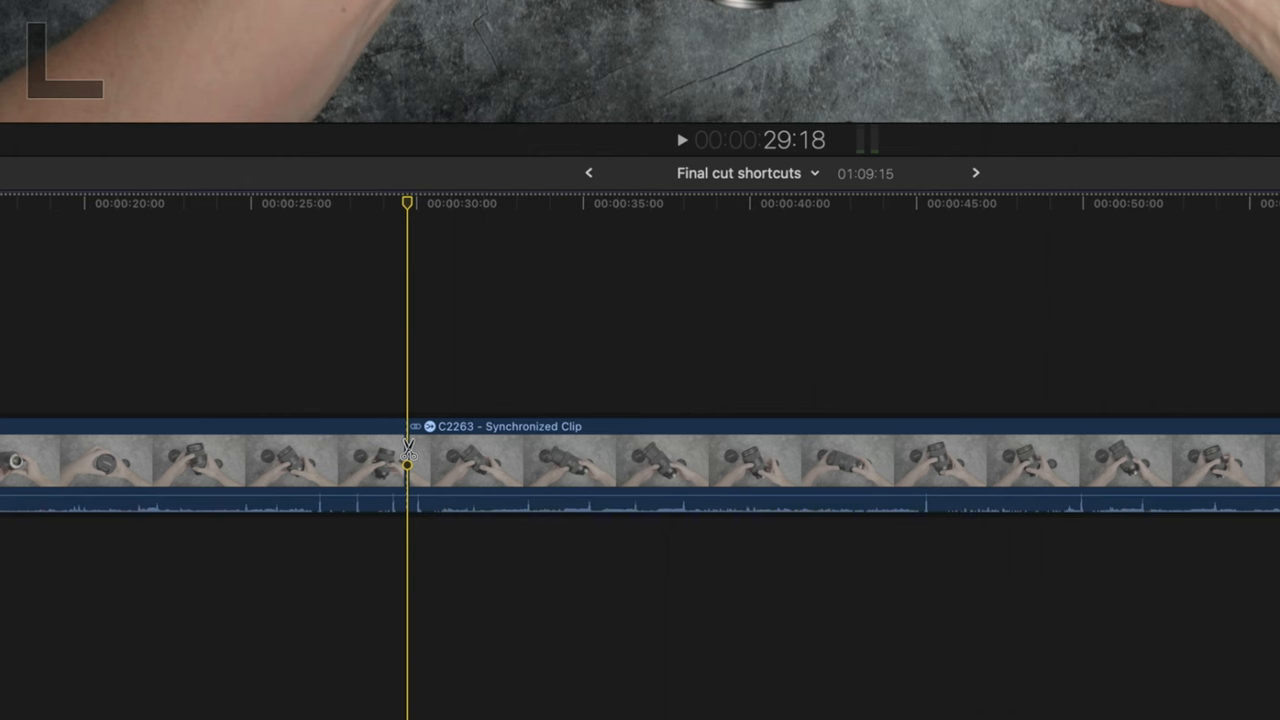
- Place the playhead within the long synchronized clip in the timeline
{"action": "left_click", "coordinate": [588, 460]}
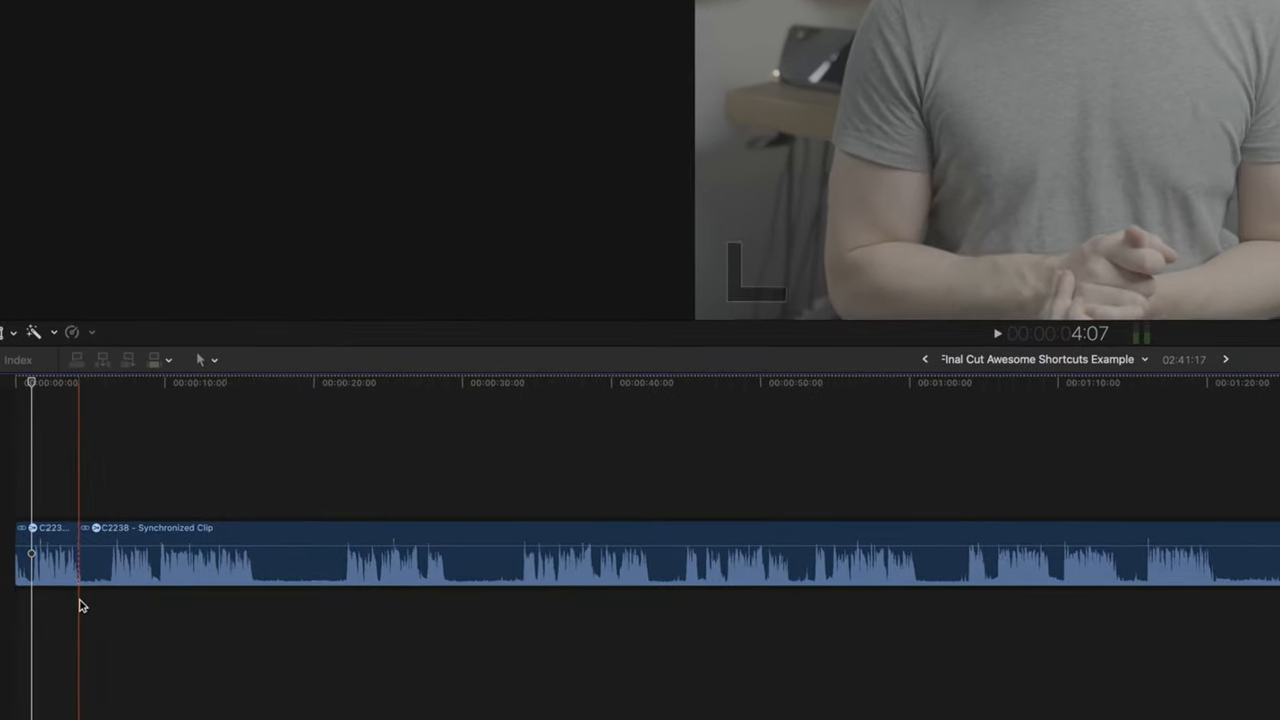
- Blade the synchronized clip at two playhead positions with Cmd+B
{"action": "key", "text": "cmd+b"}
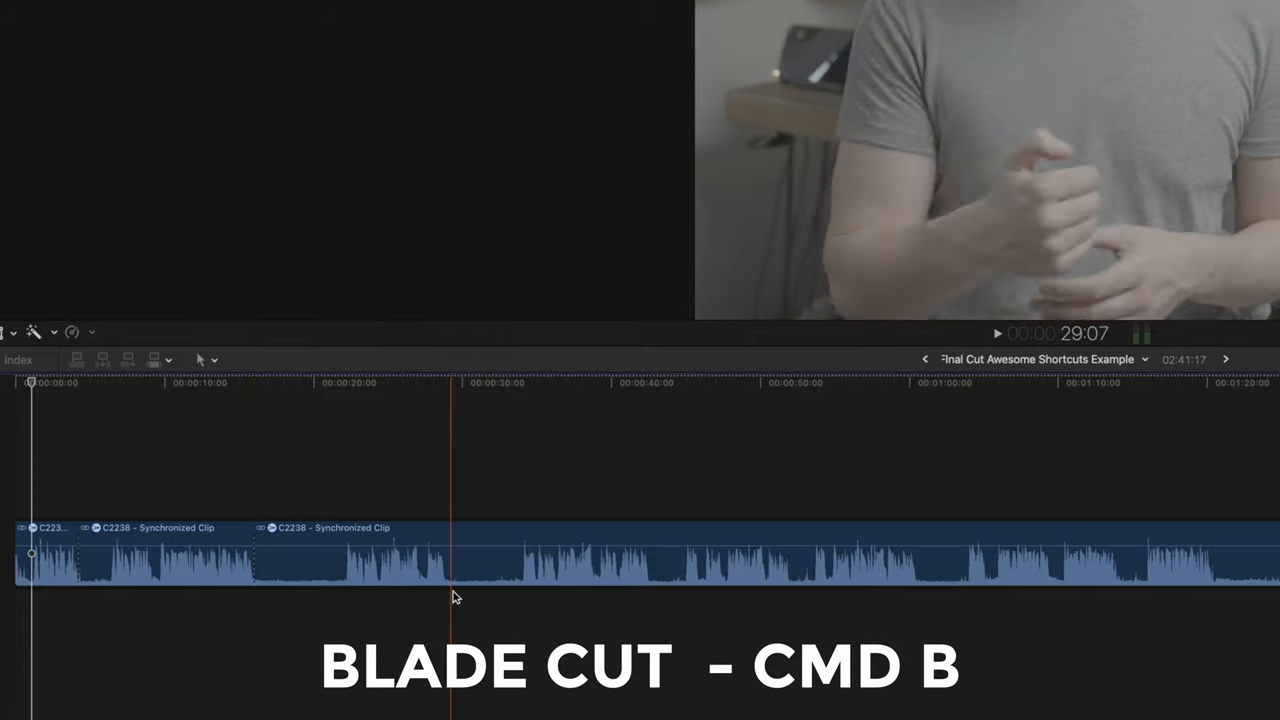
{"action": "key", "text": "cmd+b"}
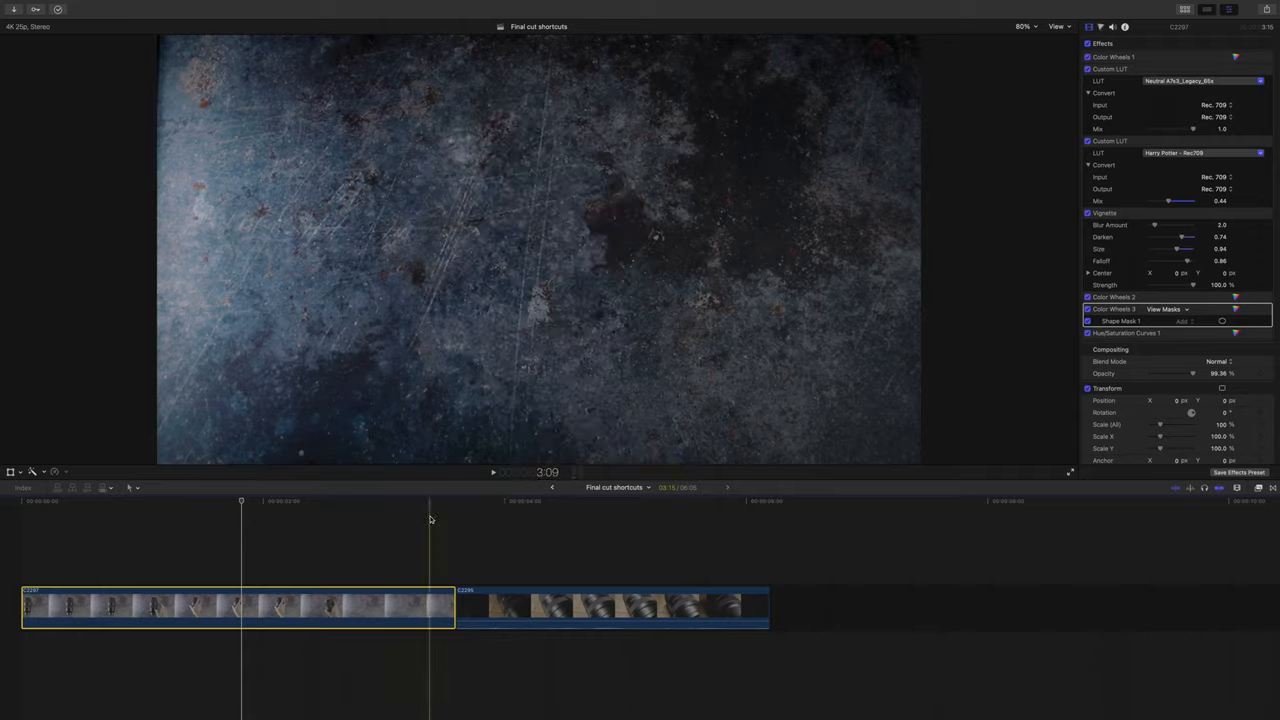
- Copy the colour-graded first clip's effects with Cmd+C
{"action": "key", "text": "cmd+c"}
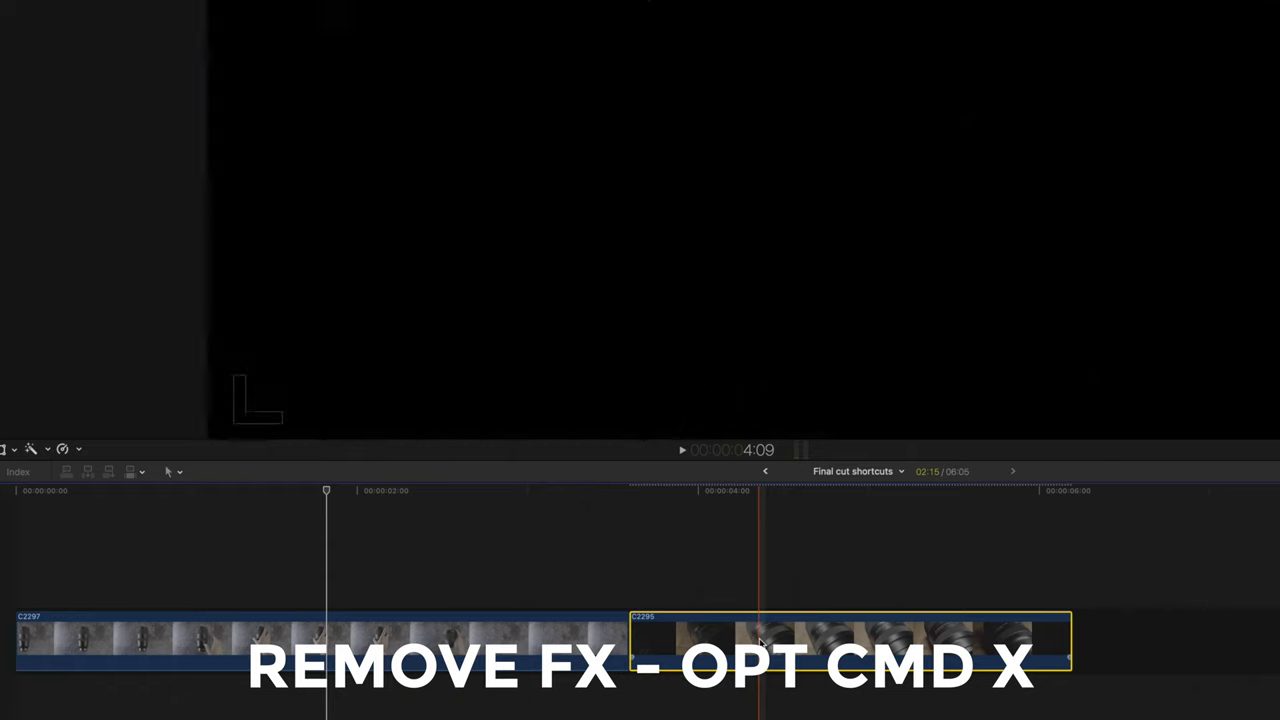
- Paste the copied effects onto the lens clip with Vignette unticked
{"action": "key", "text": "cmd+alt+x"}
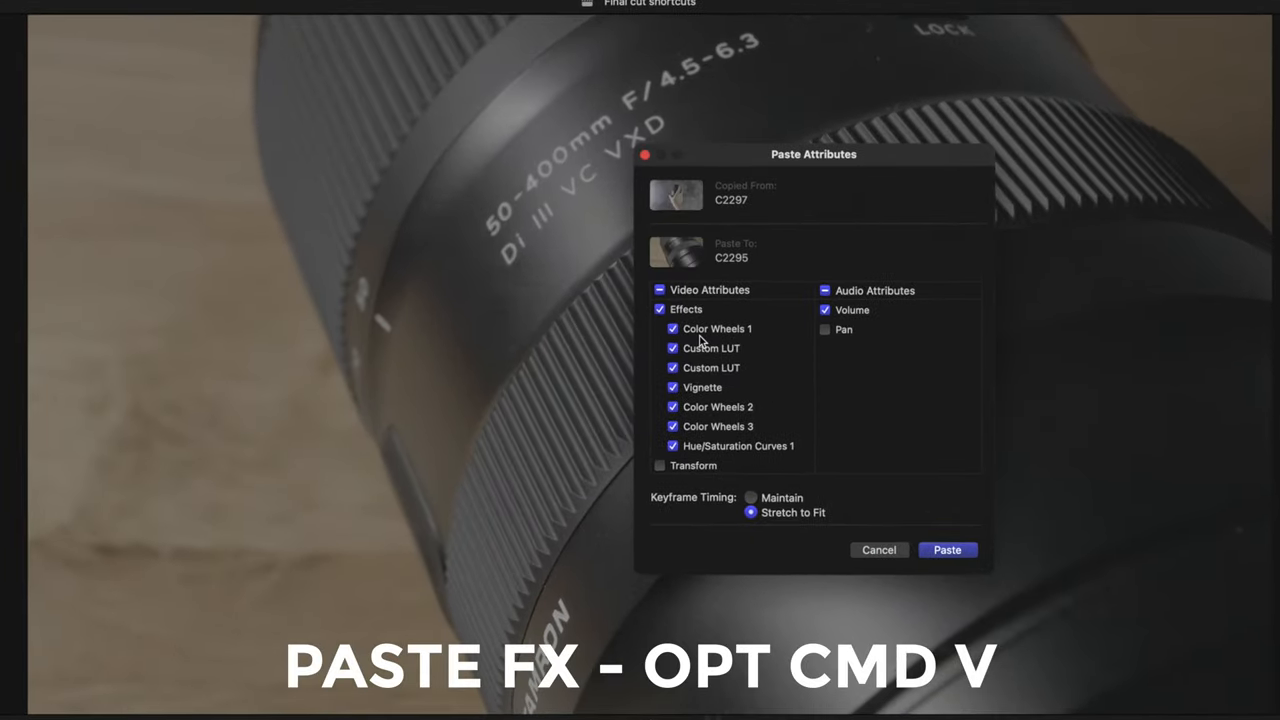
{"action": "left_click", "coordinate": [672, 388]}
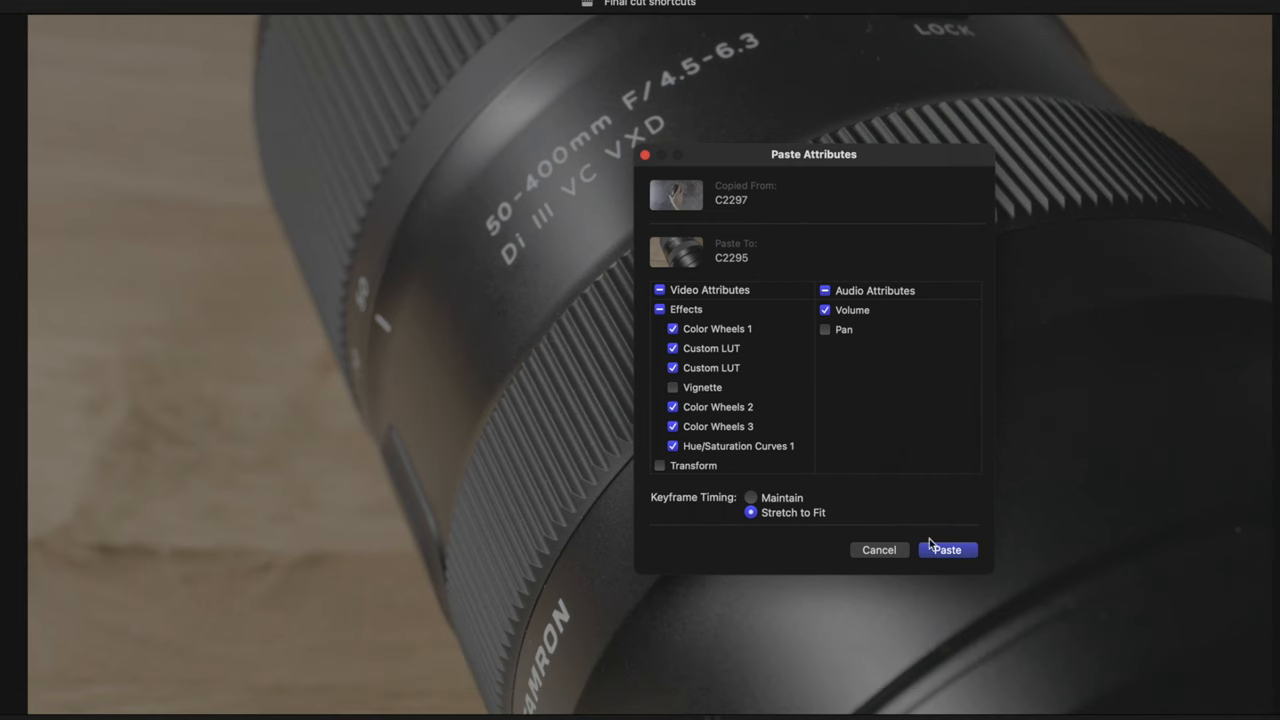
{"action": "left_click", "coordinate": [946, 548]}
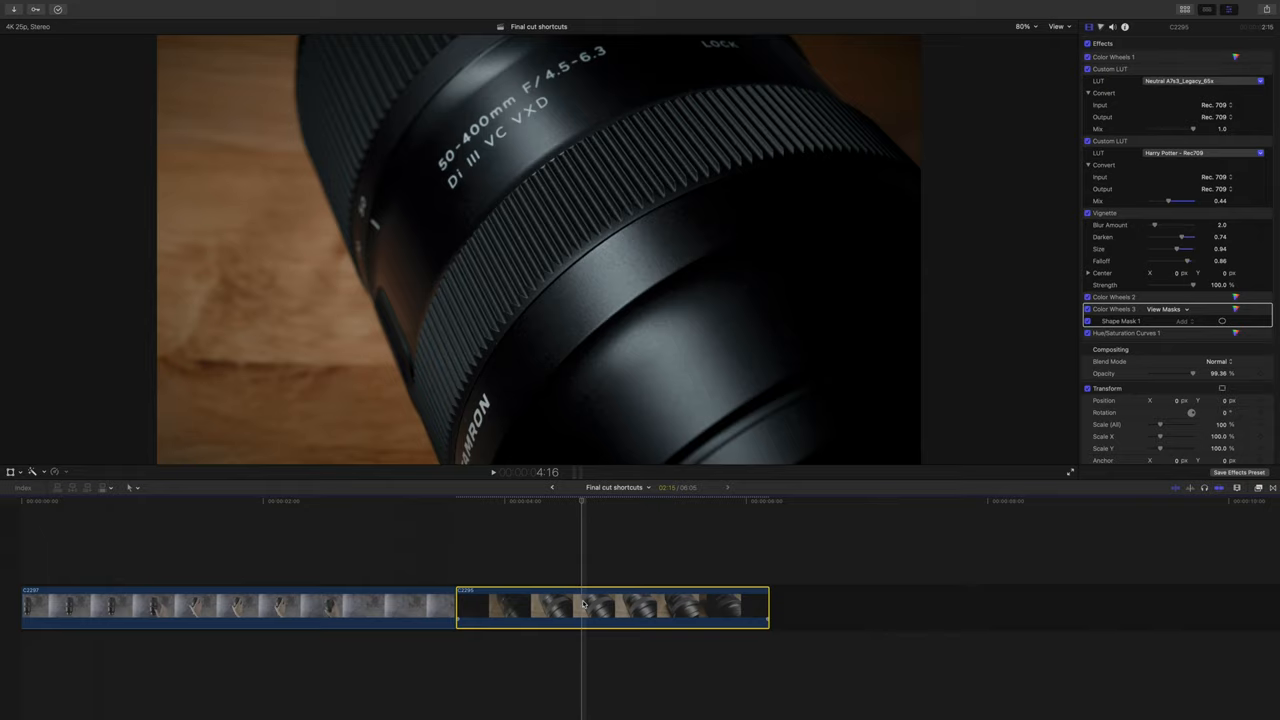
- Use Remove Attributes with all effects deselected, leaving the lens clip's effects intact
{"action": "key", "text": "shift+cmd+x"}
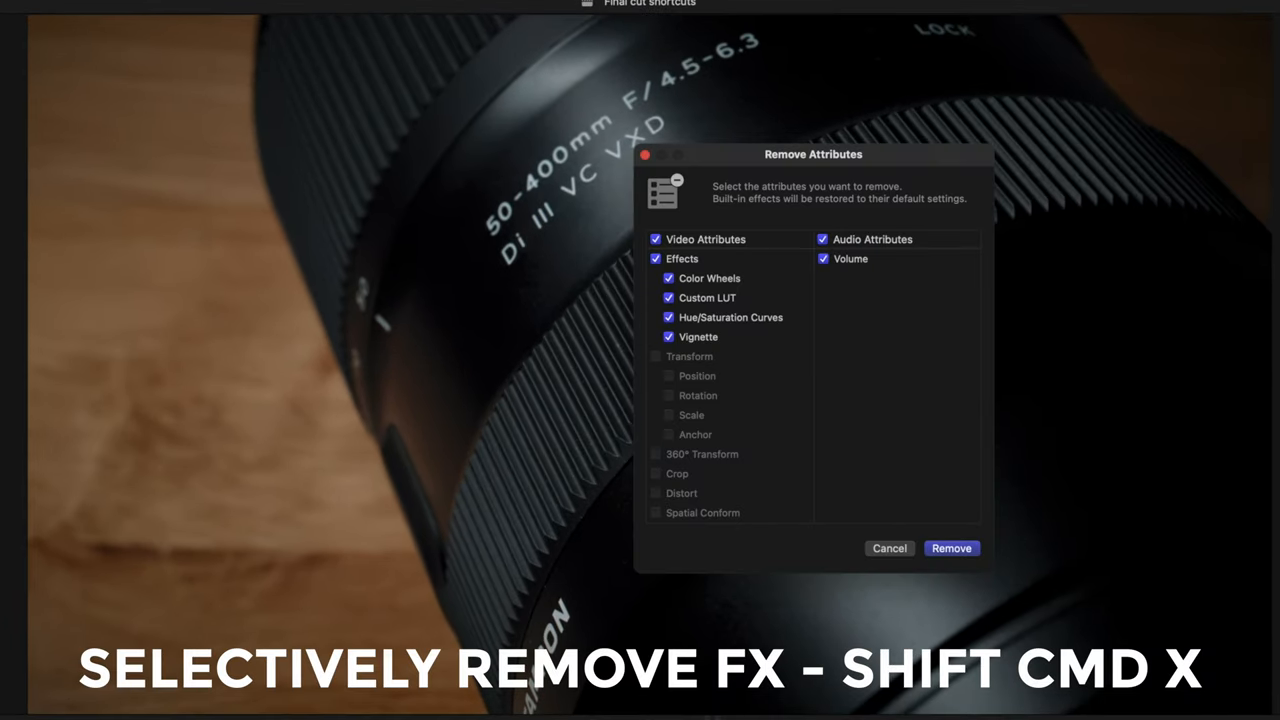
{"action": "left_click", "coordinate": [656, 258]}
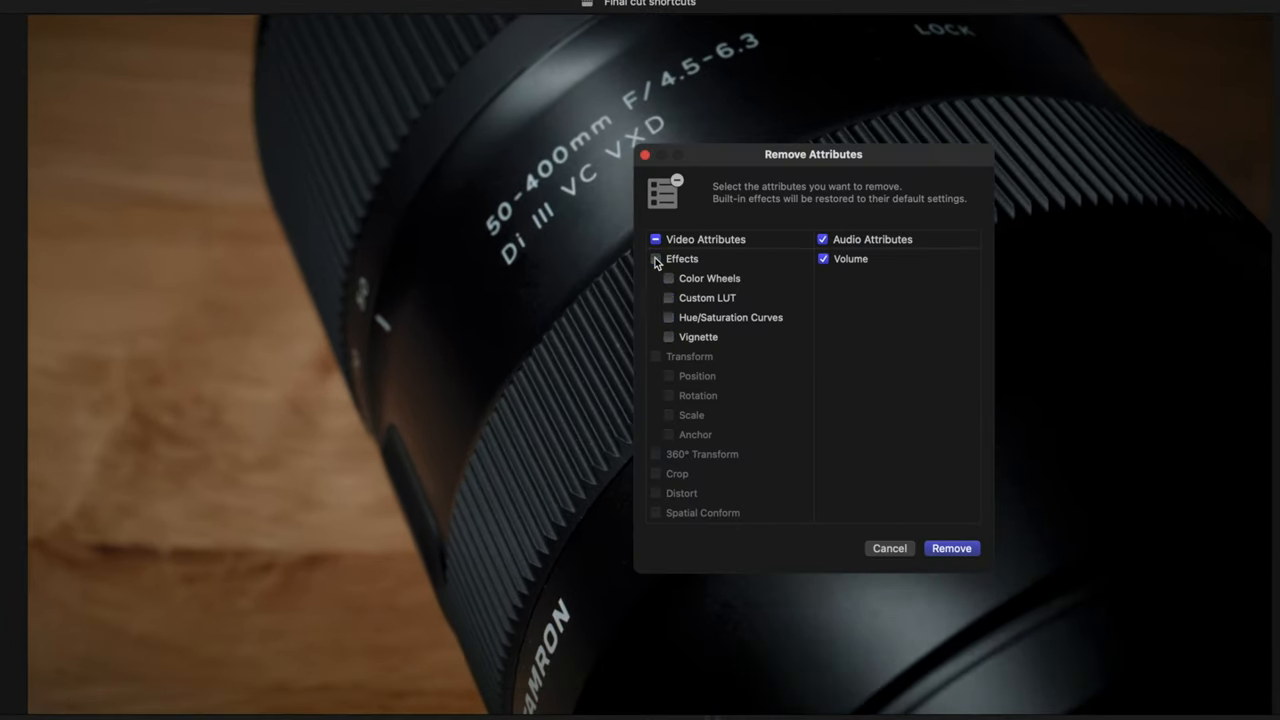
{"action": "left_click", "coordinate": [888, 548]}
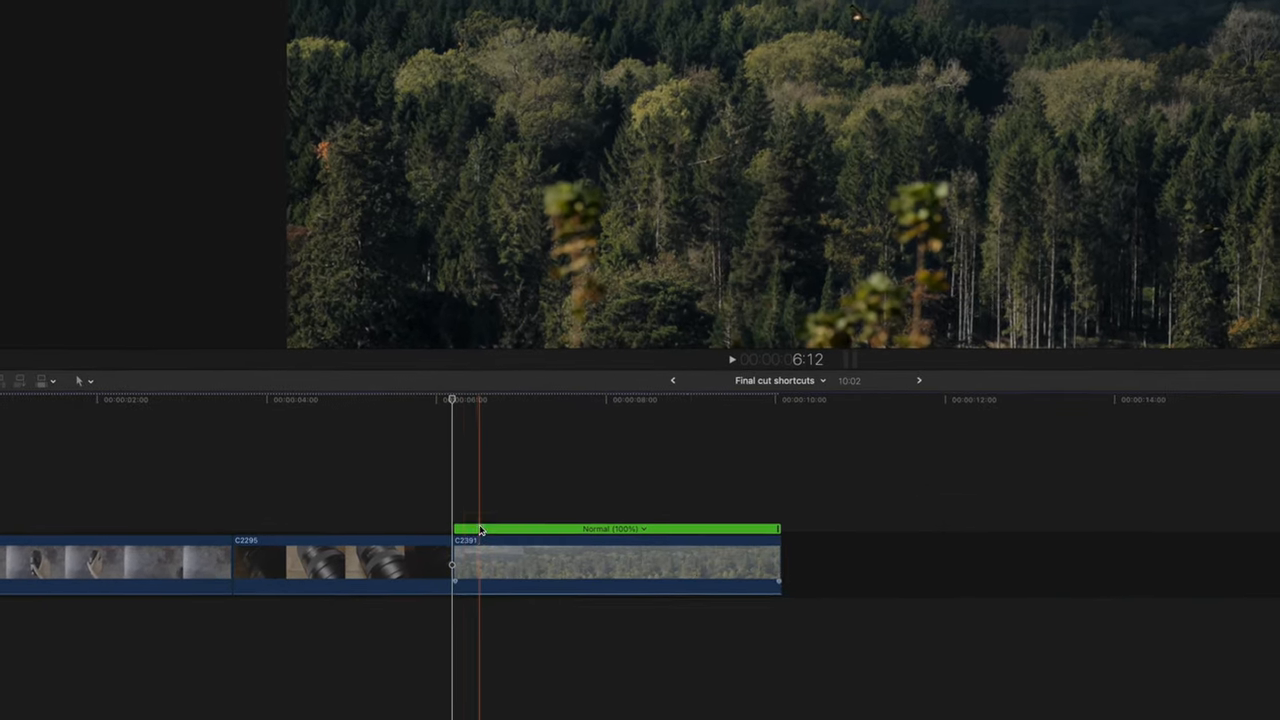
- Hide the forest clip's retime speed controls, leaving it at Normal 100%
{"action": "key", "text": "shift+h"}
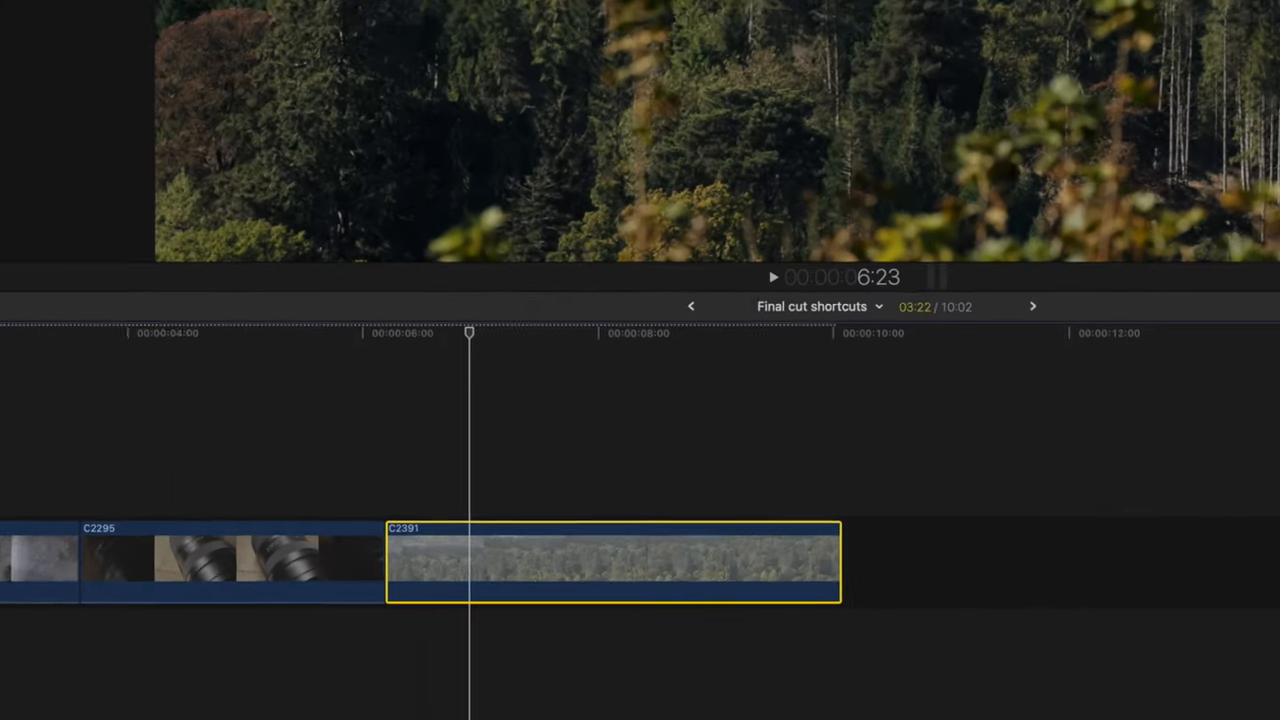
- Show the forest clip's retime editor and drag its handle to slow it down
{"action": "key", "text": "shift+b"}
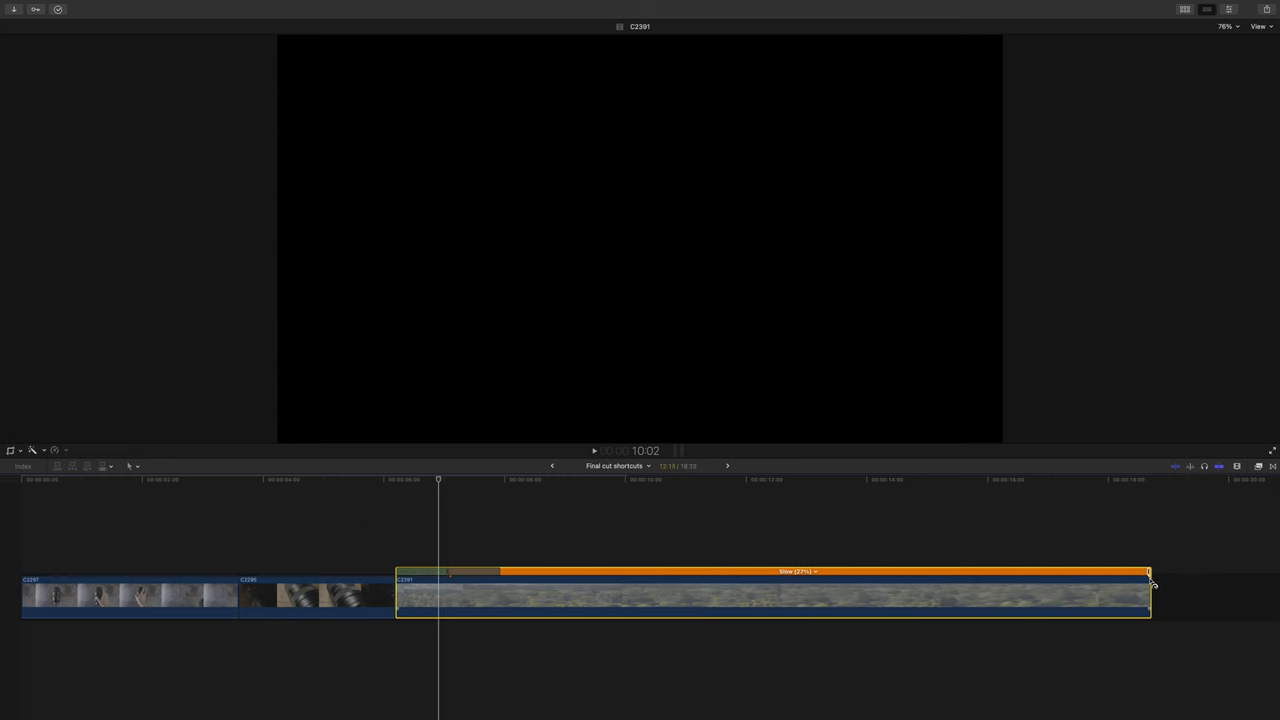
{"action": "left_click_drag", "start_coordinate": [1150, 590], "coordinate": [1204, 590]}
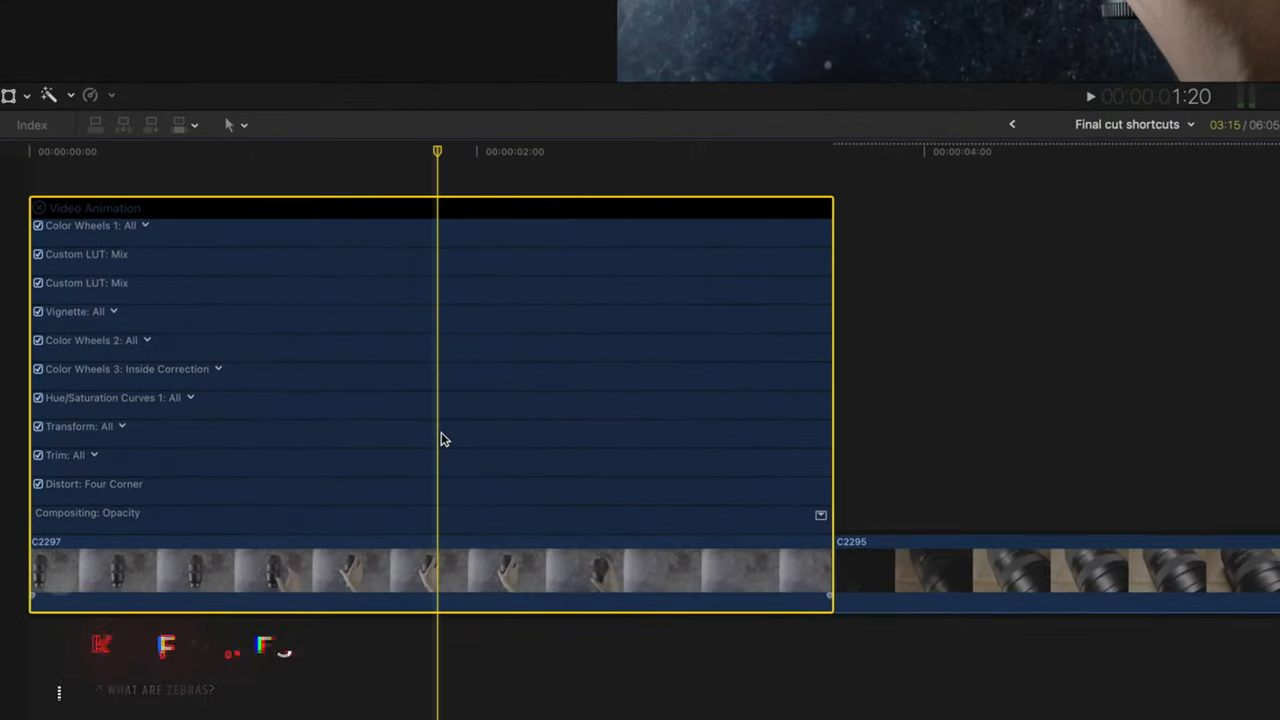
- Reveal video animation, keyframe an opacity fade-in with an ease curve, and show Vignette Blur Amount
{"action": "key", "text": "ctrl+v"}
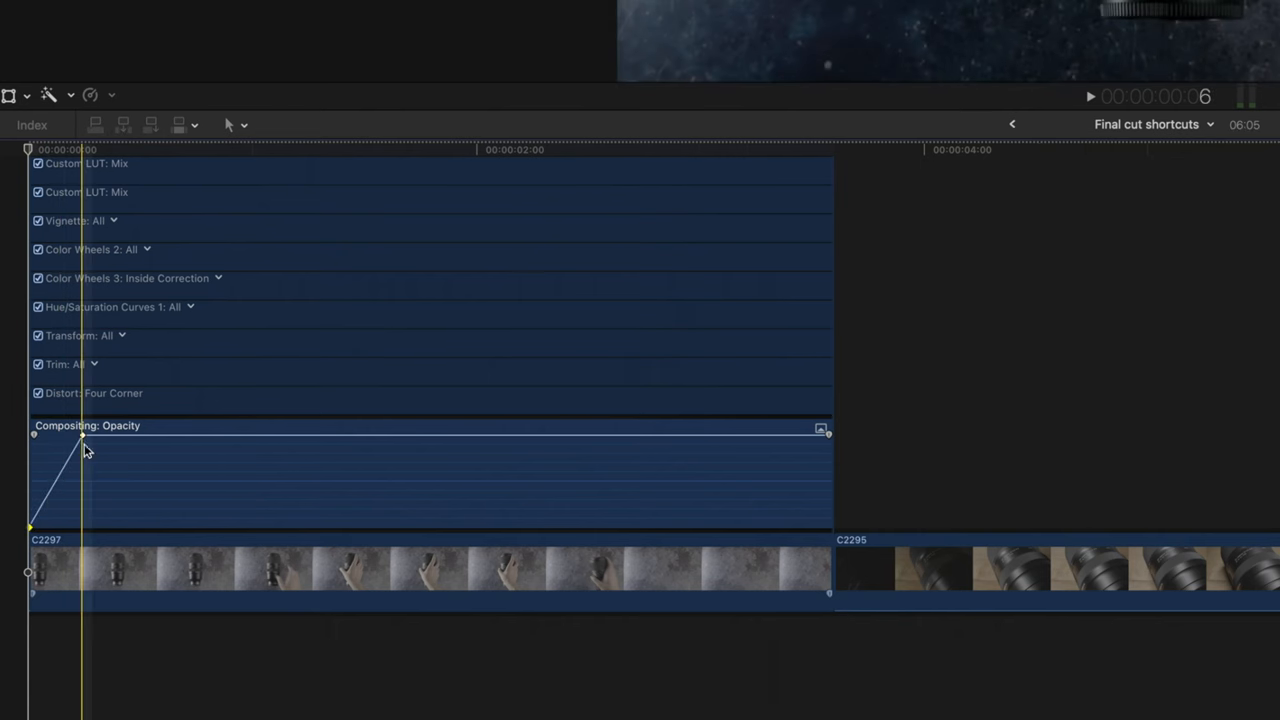
{"action": "left_click_drag", "start_coordinate": [82, 436], "coordinate": [108, 436]}
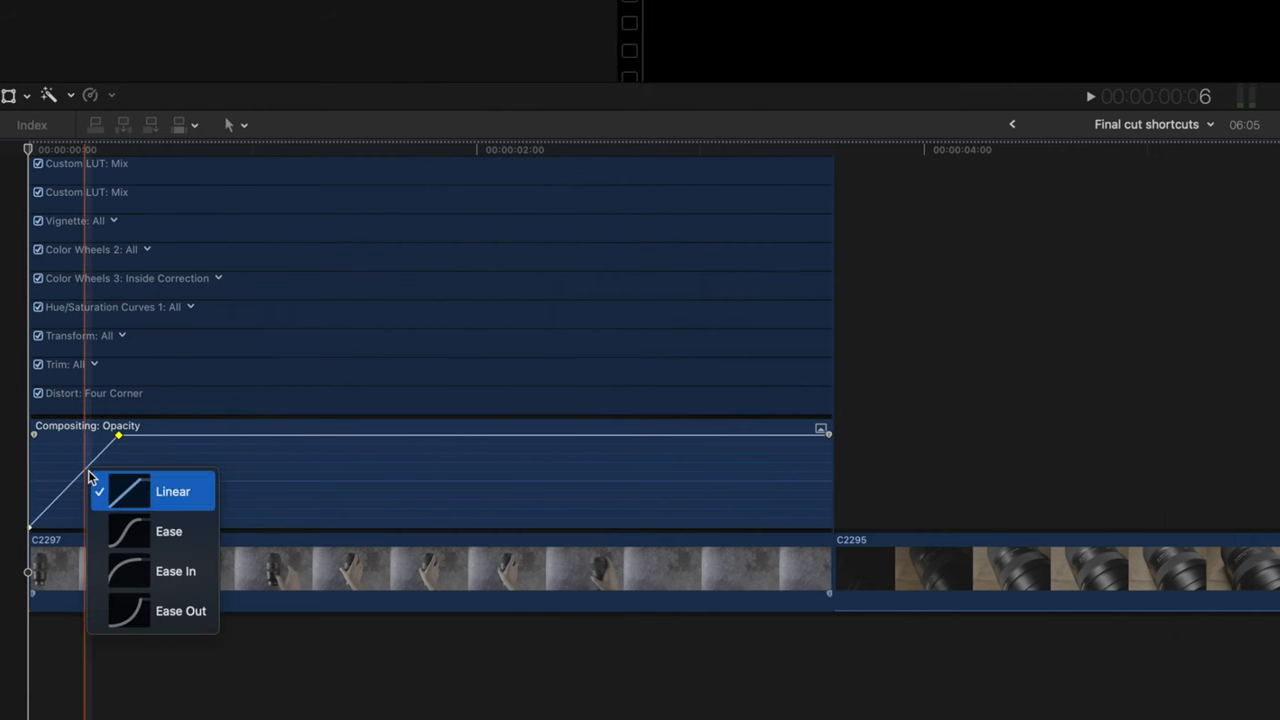
{"action": "left_click", "coordinate": [176, 572]}
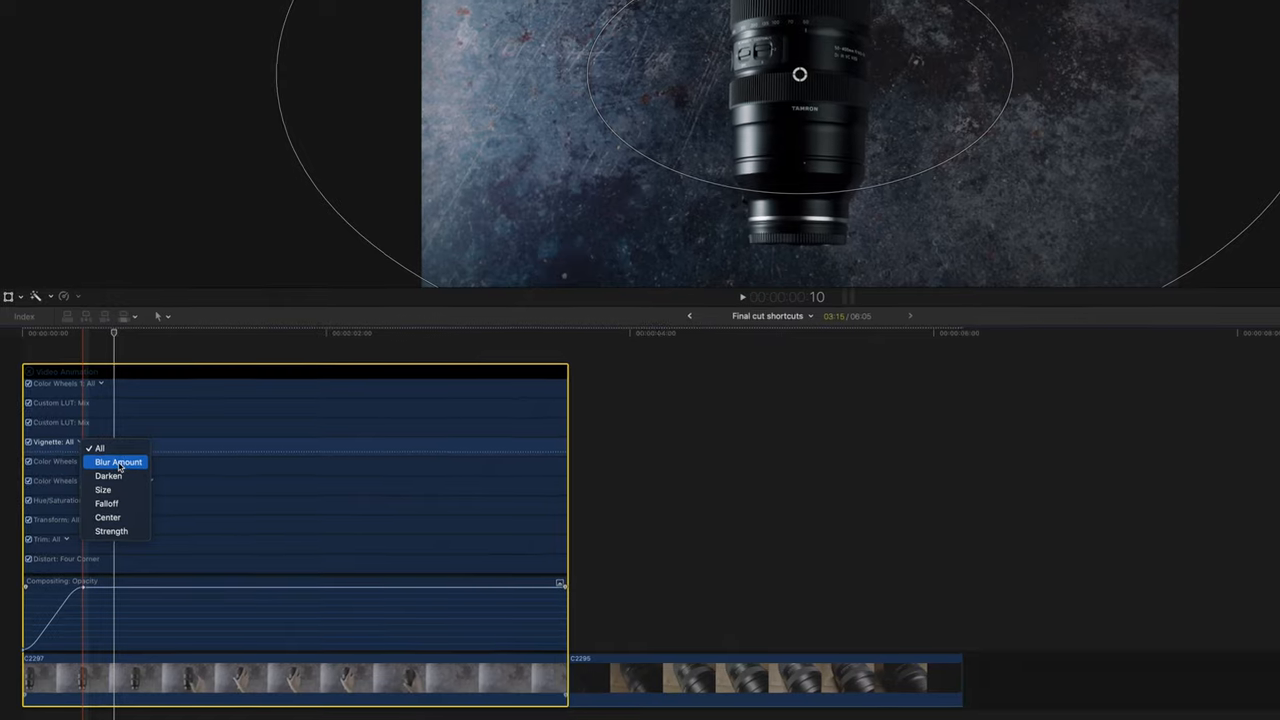
{"action": "left_click", "coordinate": [116, 462]}
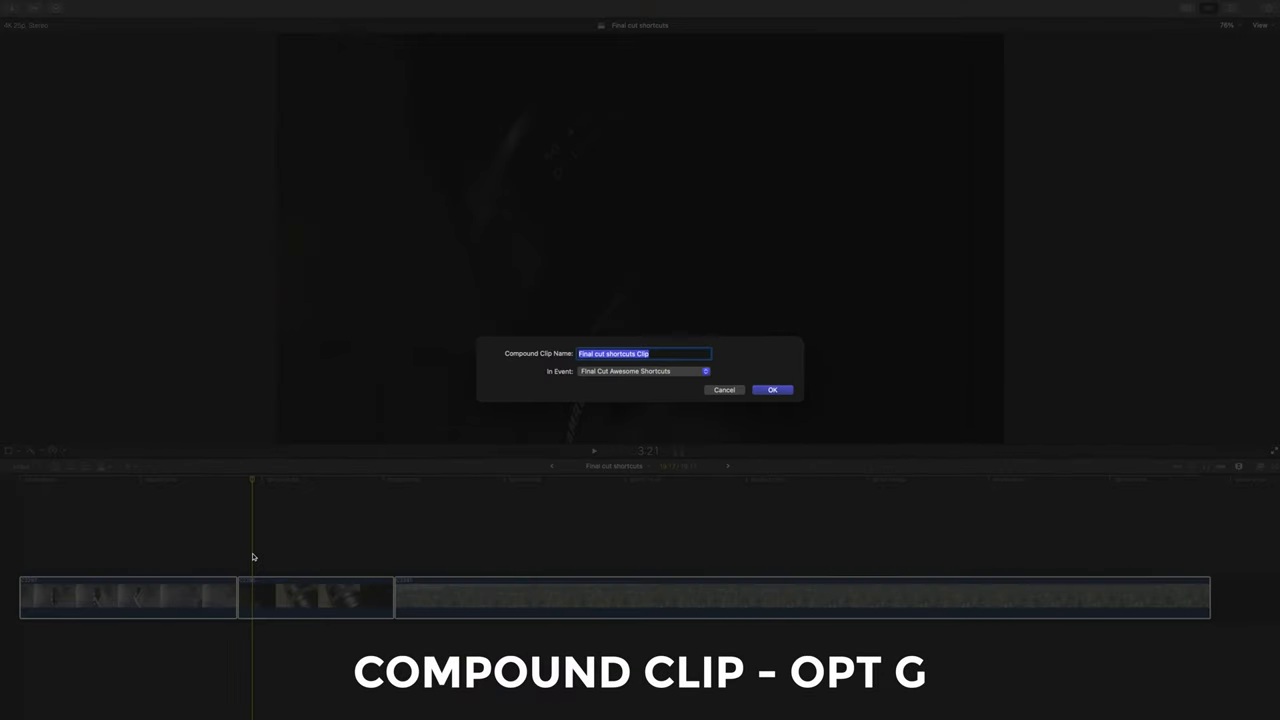
- Confirm the Compound Clip dialog with its default name
{"action": "left_click", "coordinate": [772, 388]}
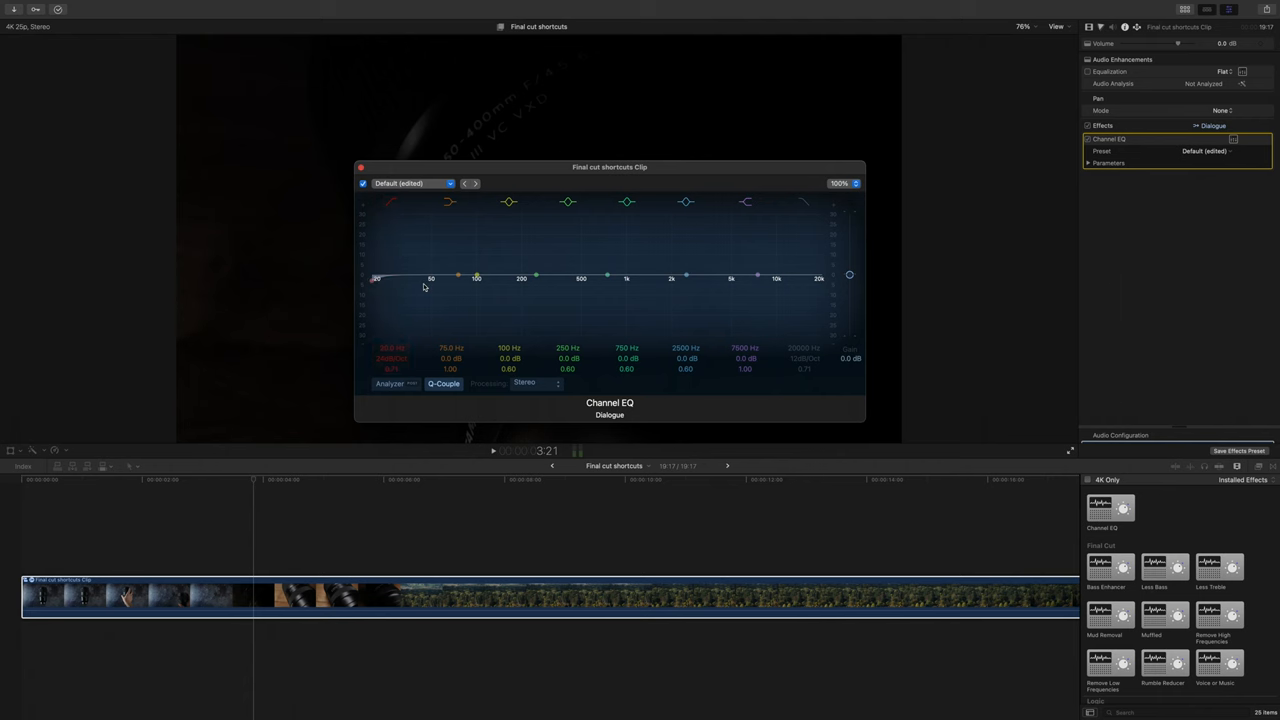
- Close the Channel EQ floating window to return to the compound clip's picture
{"action": "left_click", "coordinate": [376, 278]}
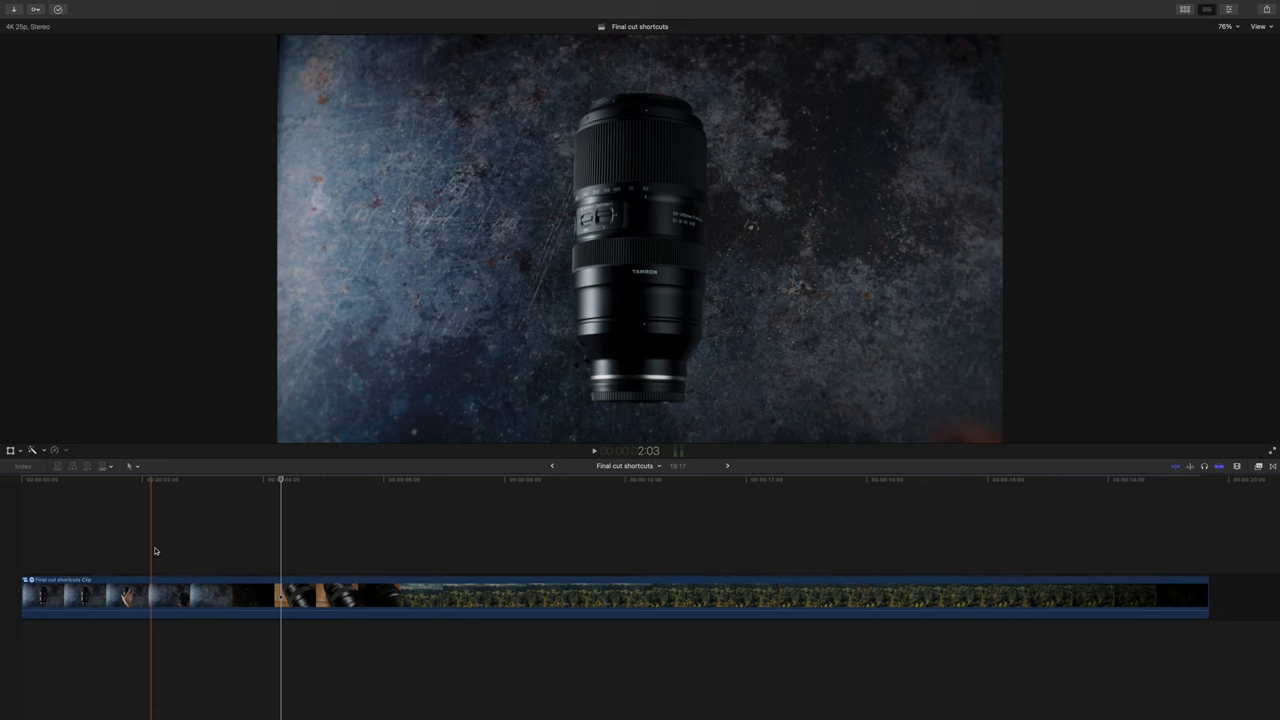
{"action": "left_click", "coordinate": [48, 6]}
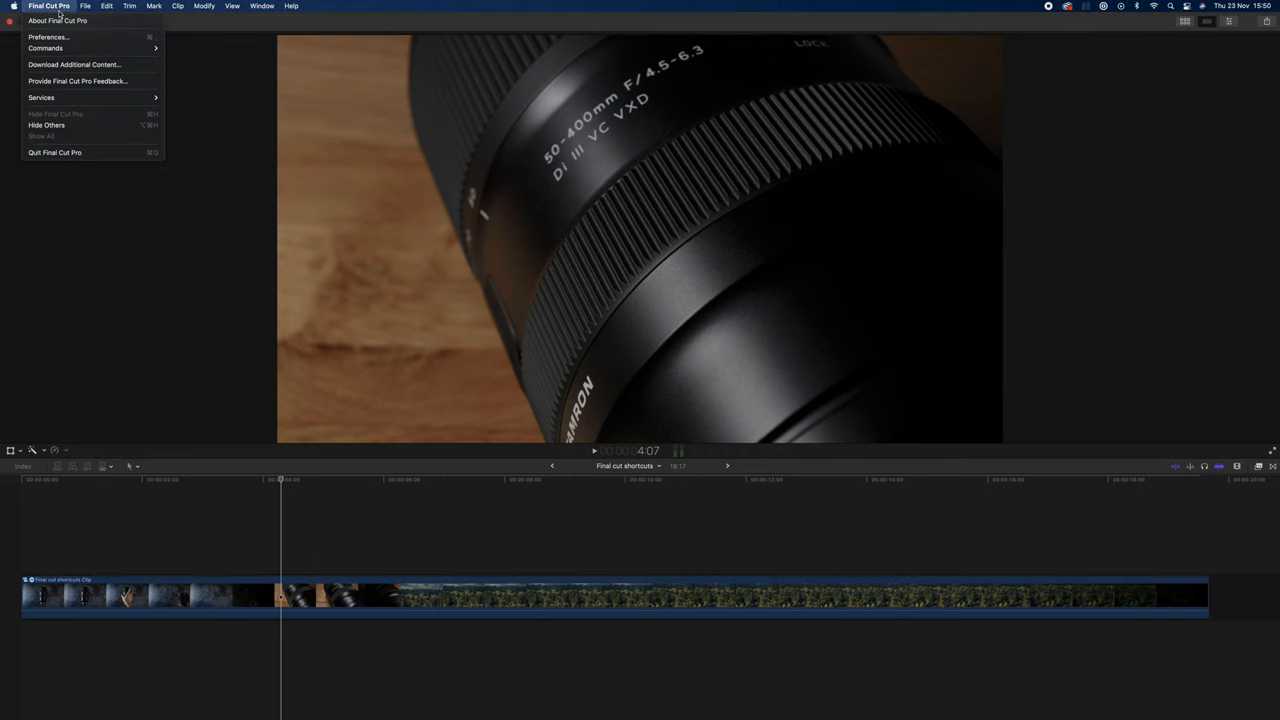
{"action": "left_click", "coordinate": [48, 36]}
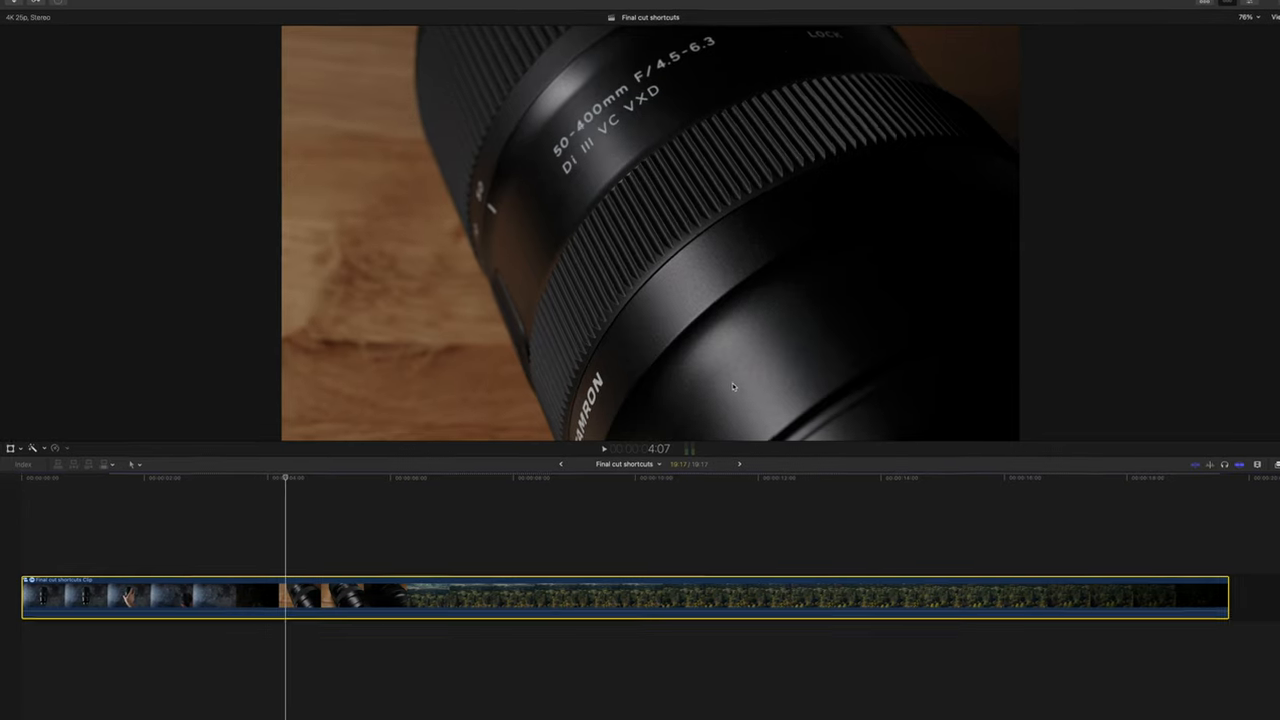
- Render the selected compound clip with Control-R and check background render progress
{"action": "key", "text": "ctrl+r"}
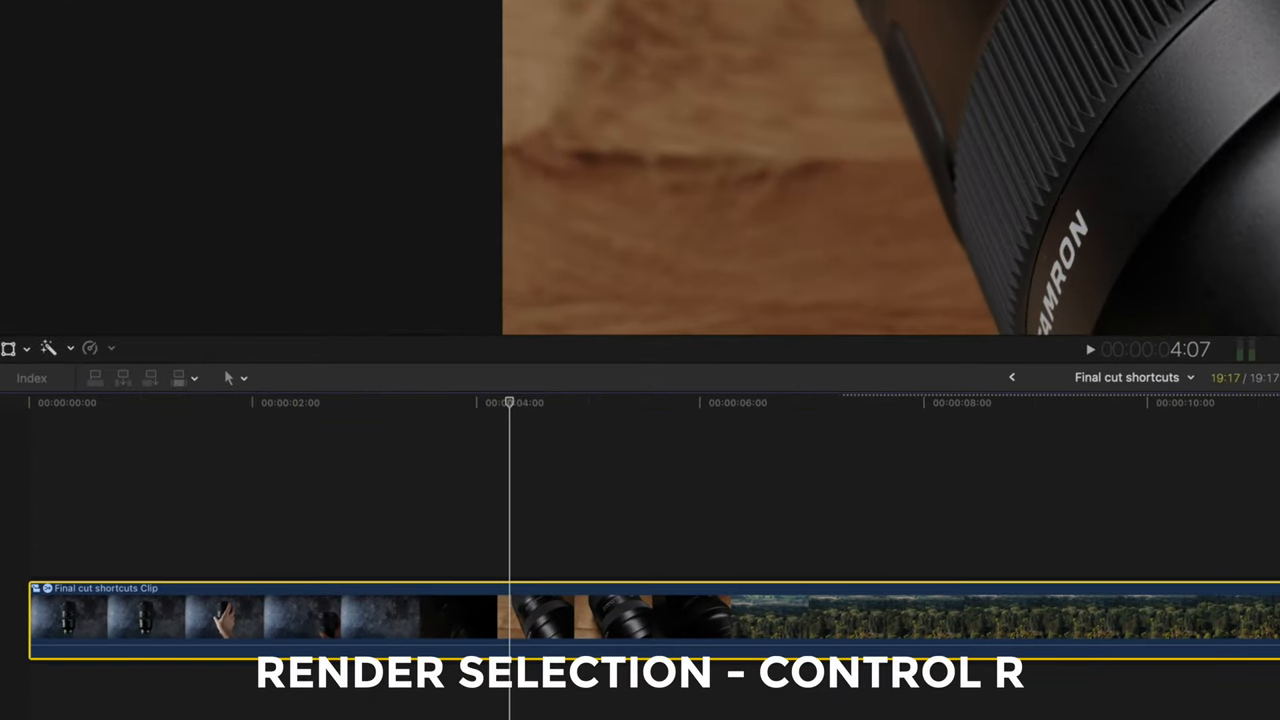
{"action": "key", "text": "ctrl+r"}
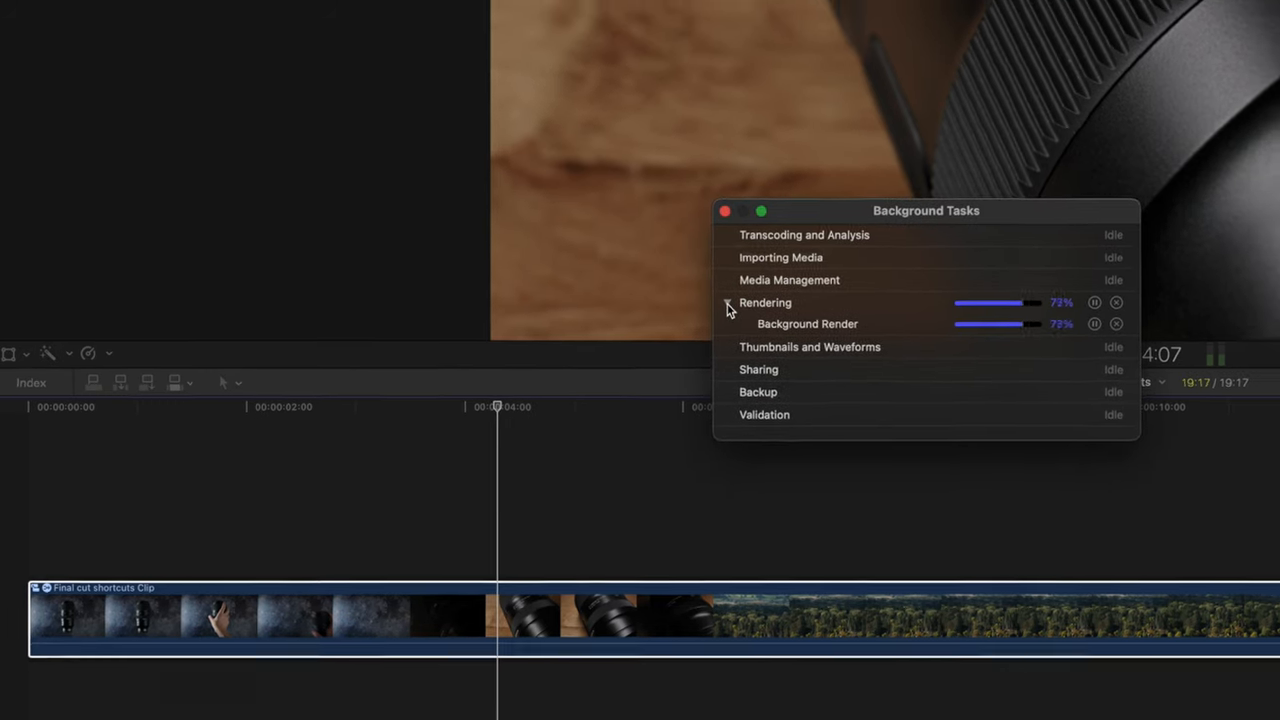
{"action": "left_click", "coordinate": [724, 212]}
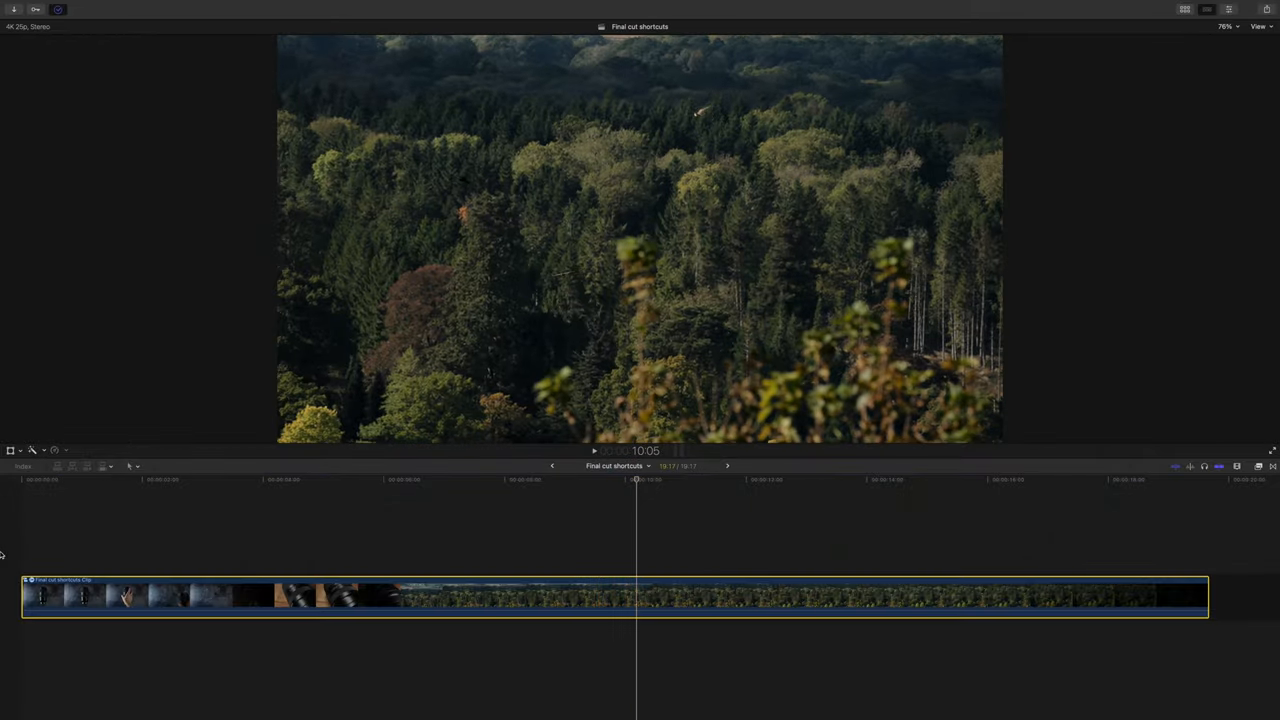
{"action": "left_click", "coordinate": [36, 8]}
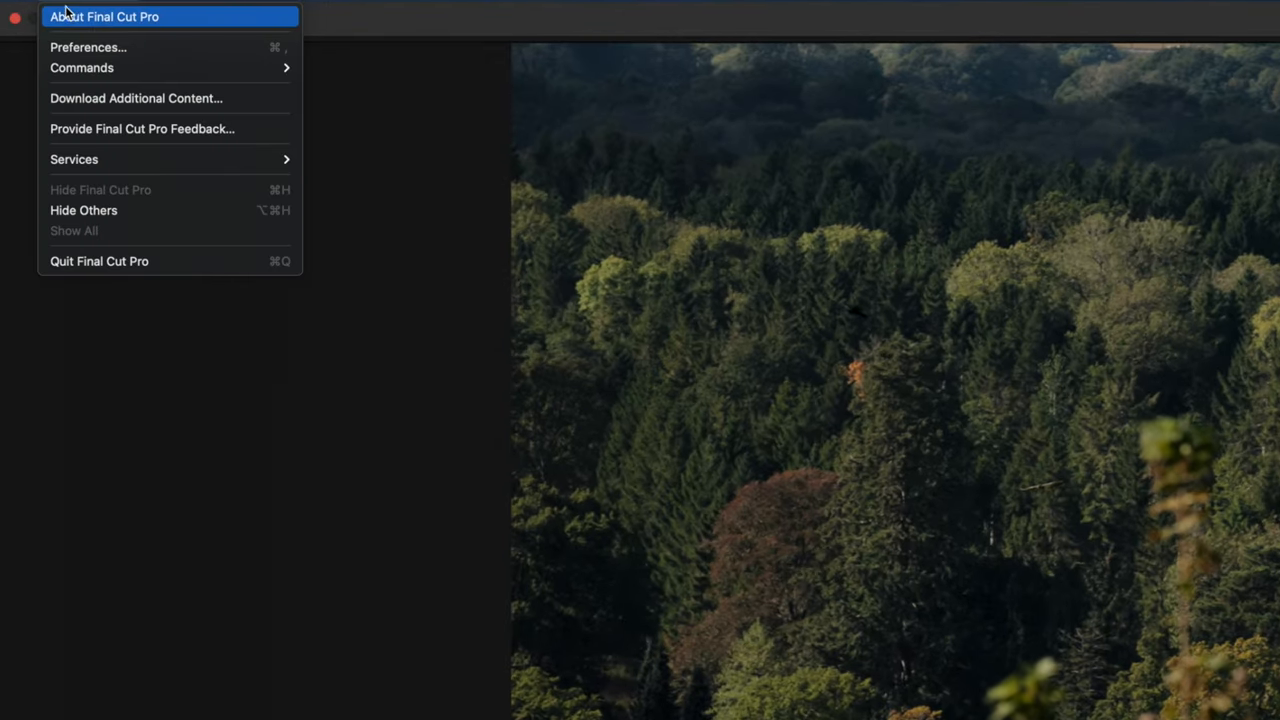
{"action": "left_click", "coordinate": [128, 16]}
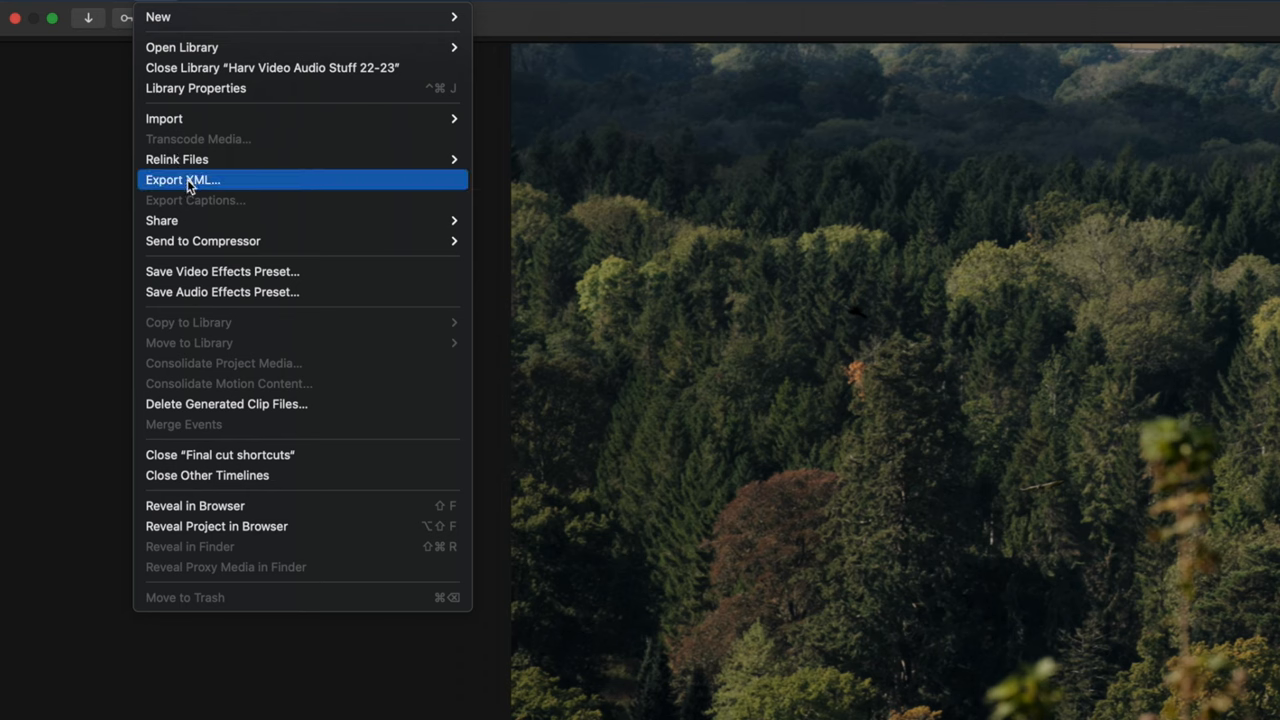
{"action": "mouse_move", "coordinate": [204, 240]}
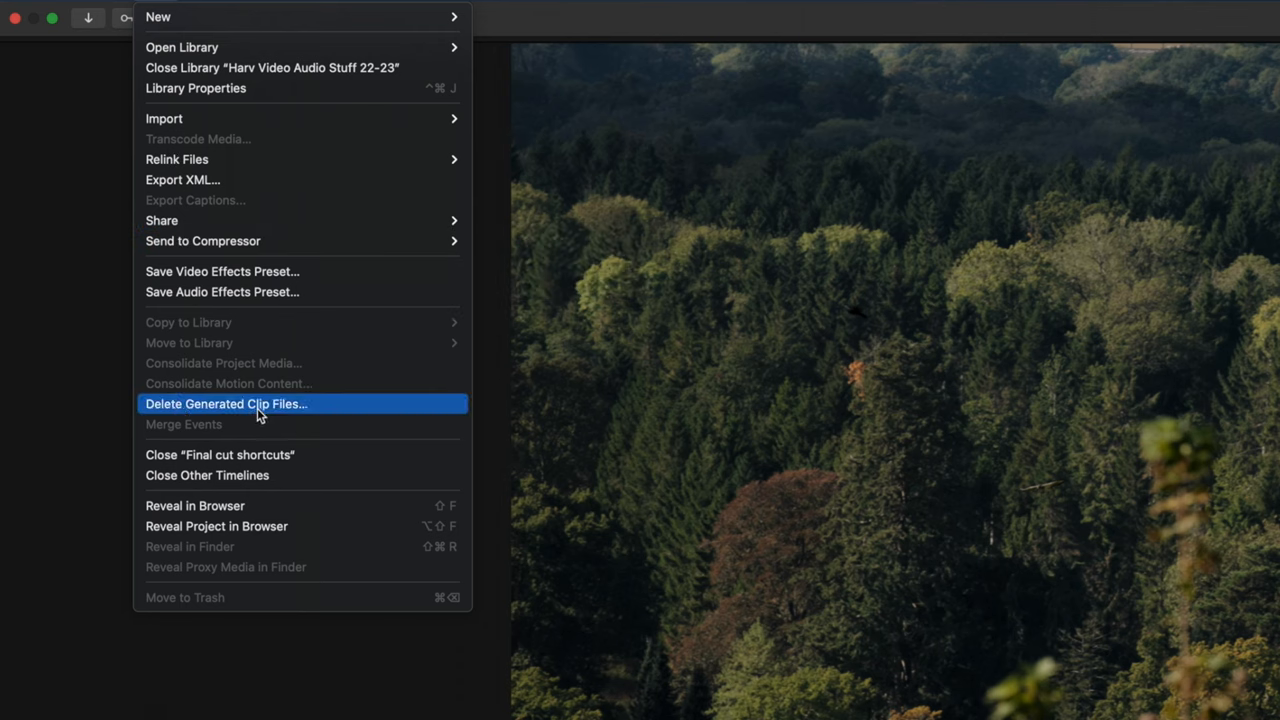
{"action": "left_click", "coordinate": [224, 404]}
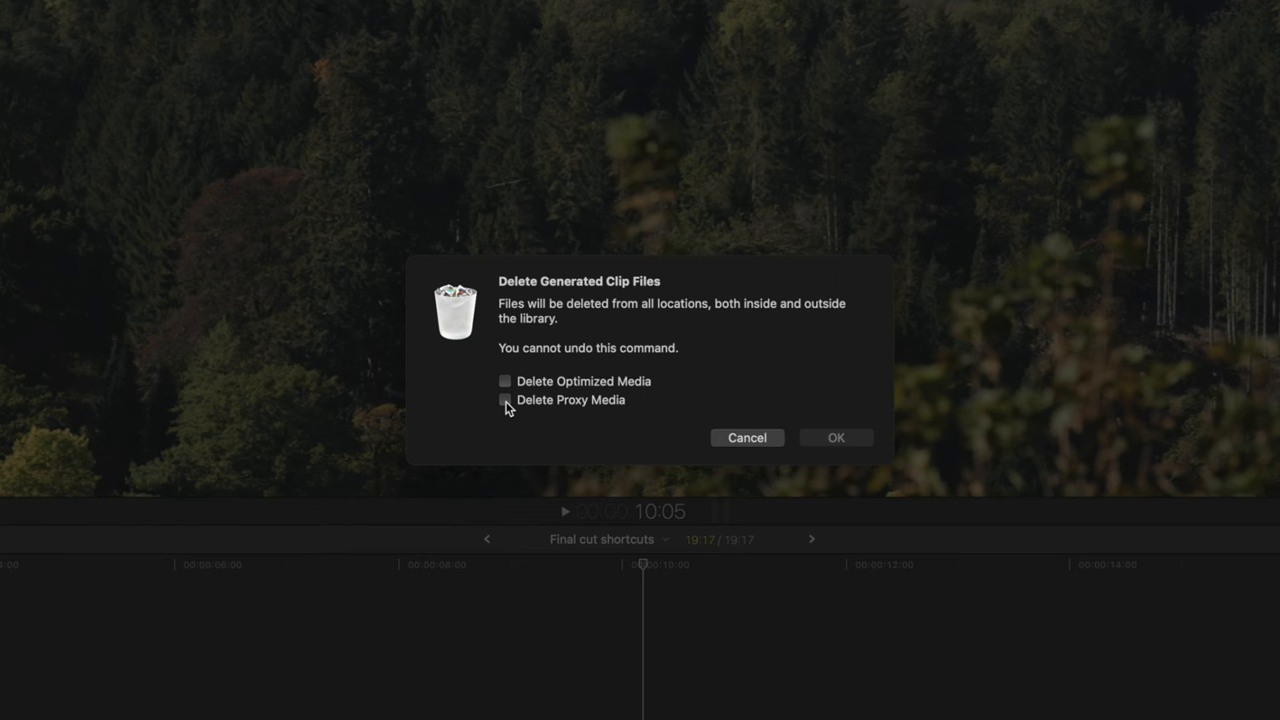
{"action": "mouse_move", "coordinate": [540, 366]}
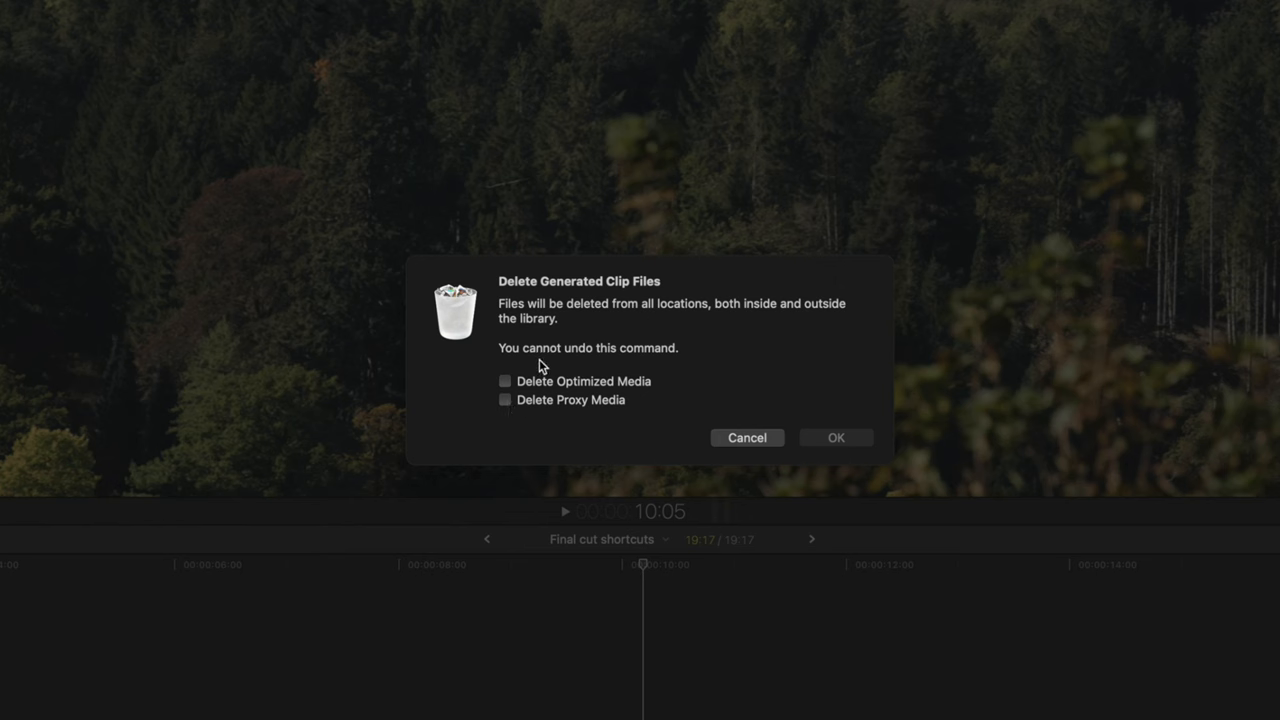
{"action": "mouse_move", "coordinate": [762, 452]}
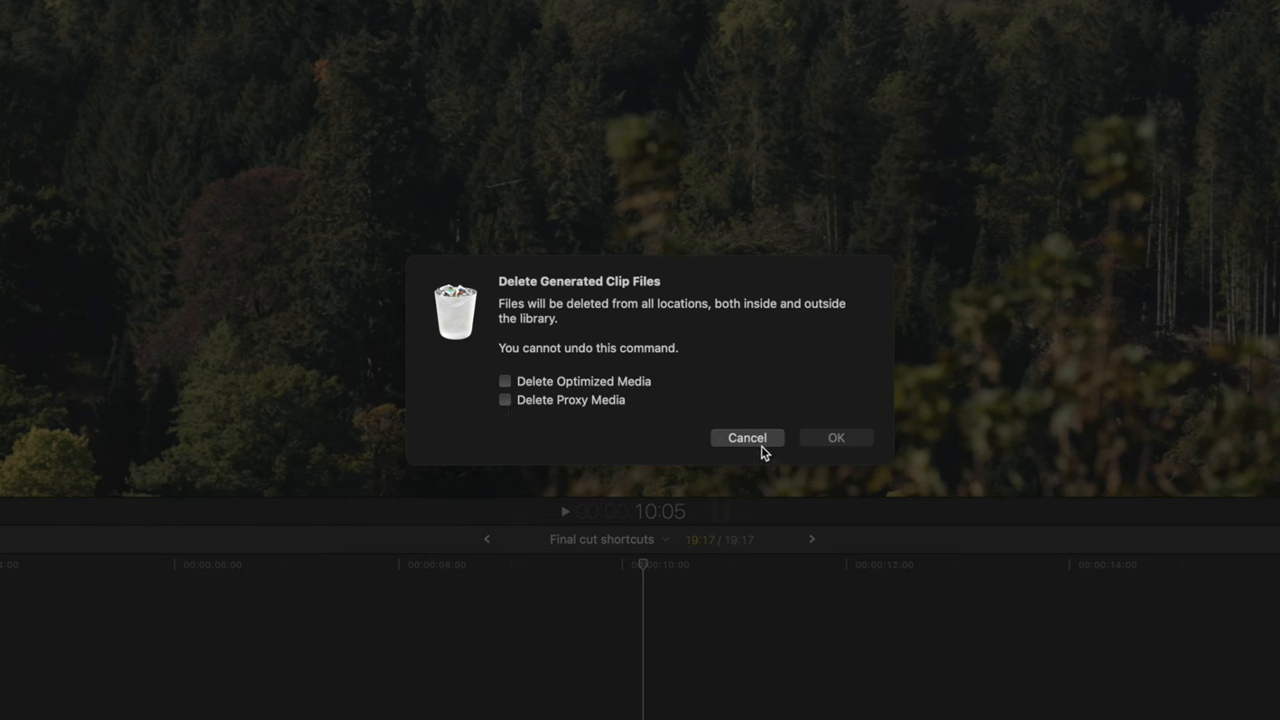
{"action": "left_click", "coordinate": [748, 436]}
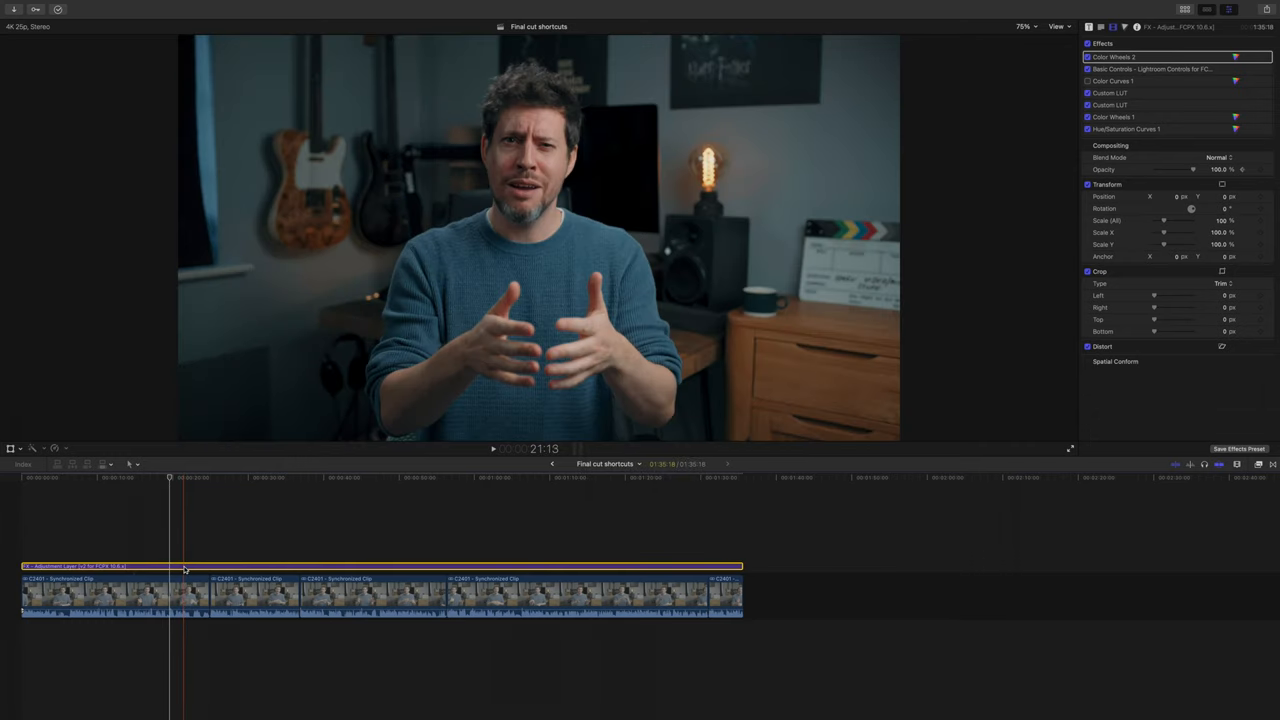
- Jump to a later point in the interview timeline
{"action": "left_click", "coordinate": [324, 564]}
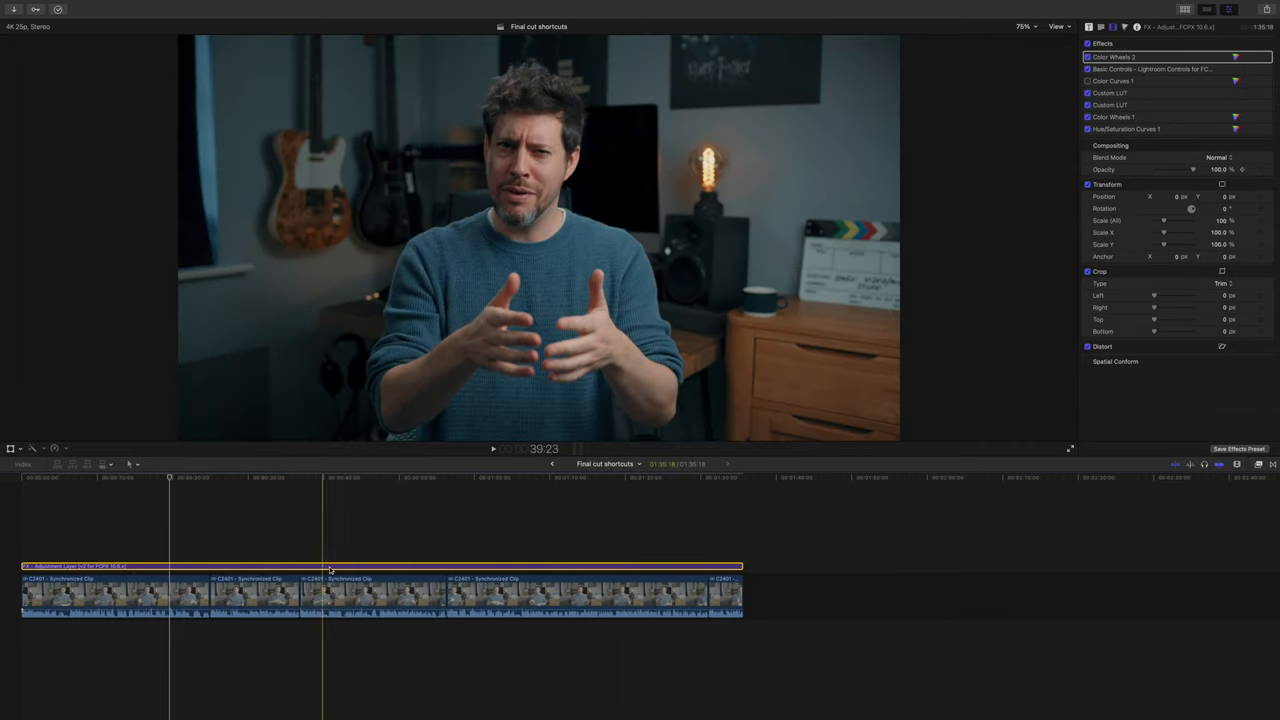
{"action": "left_click", "coordinate": [508, 576]}
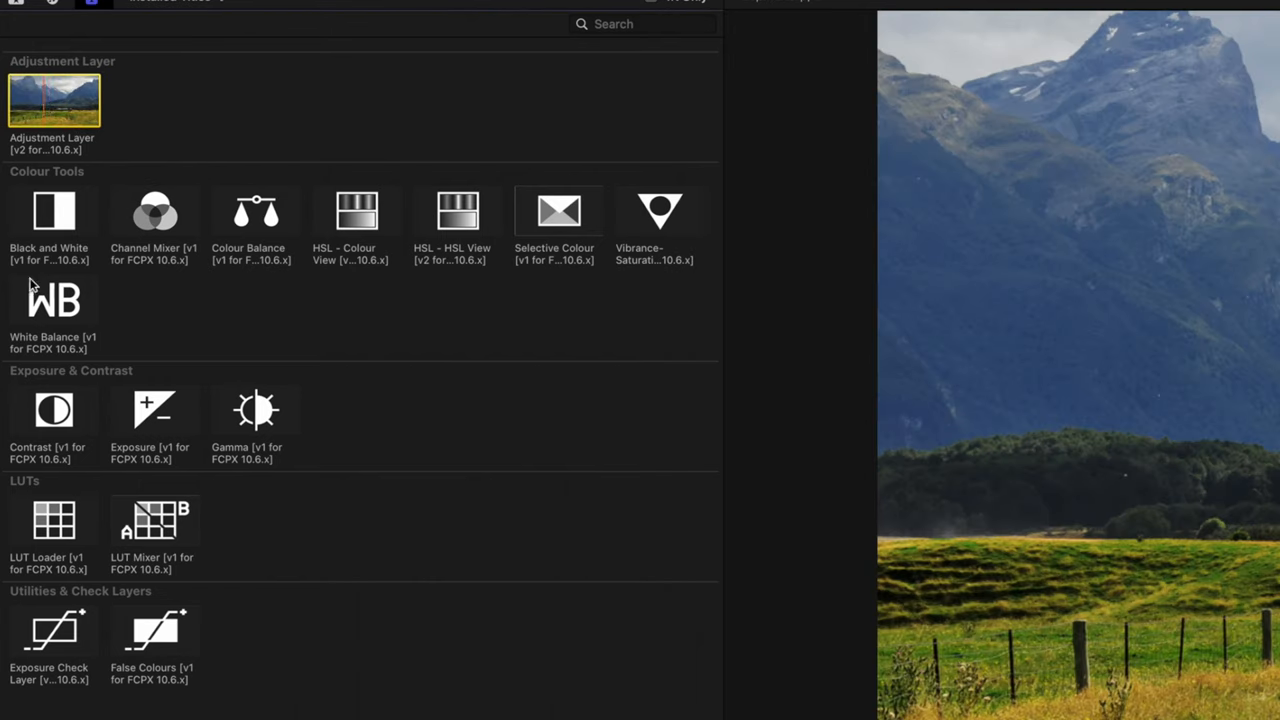
- Rename the adjustment layer's text to 'I CAN RENAME IT!'
{"action": "type", "text": "I CAN RENAME IT! - Adjustment Layer [v2 for FCPX 10.6.x"}
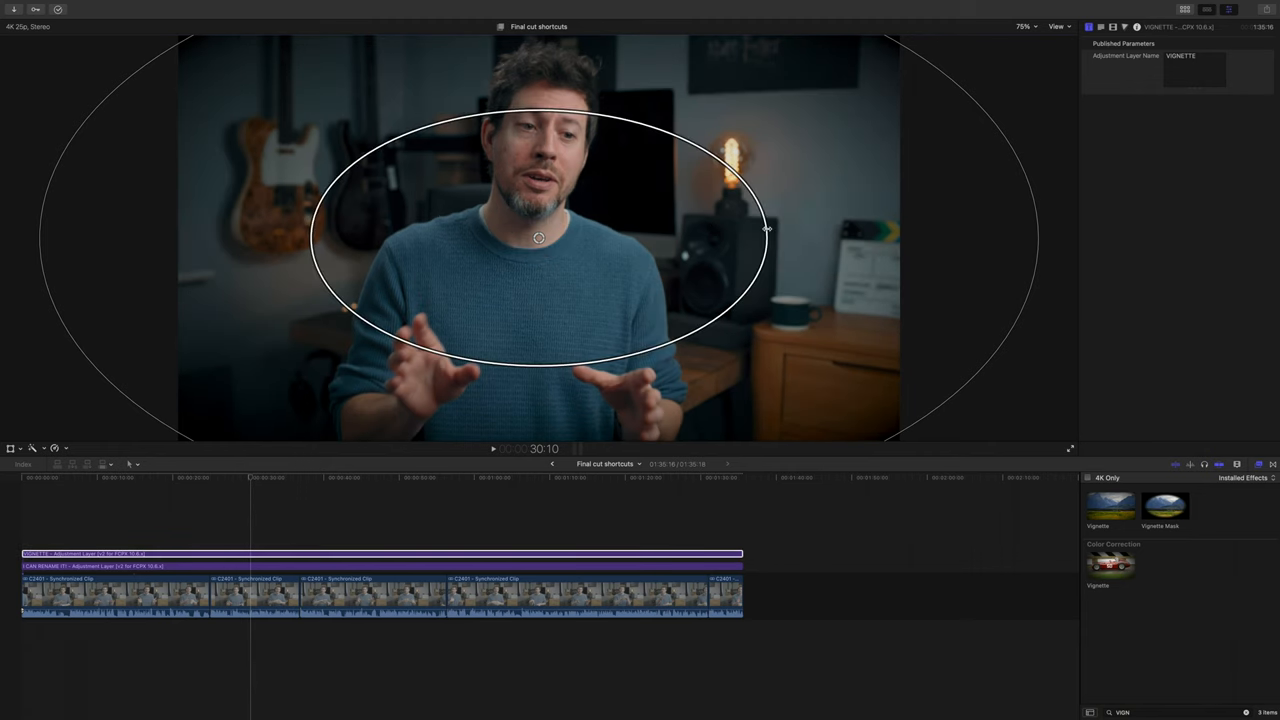
- Adjust the Vignette effect amounts on the adjustment layer in the Video inspector
{"action": "left_click", "coordinate": [1112, 28]}
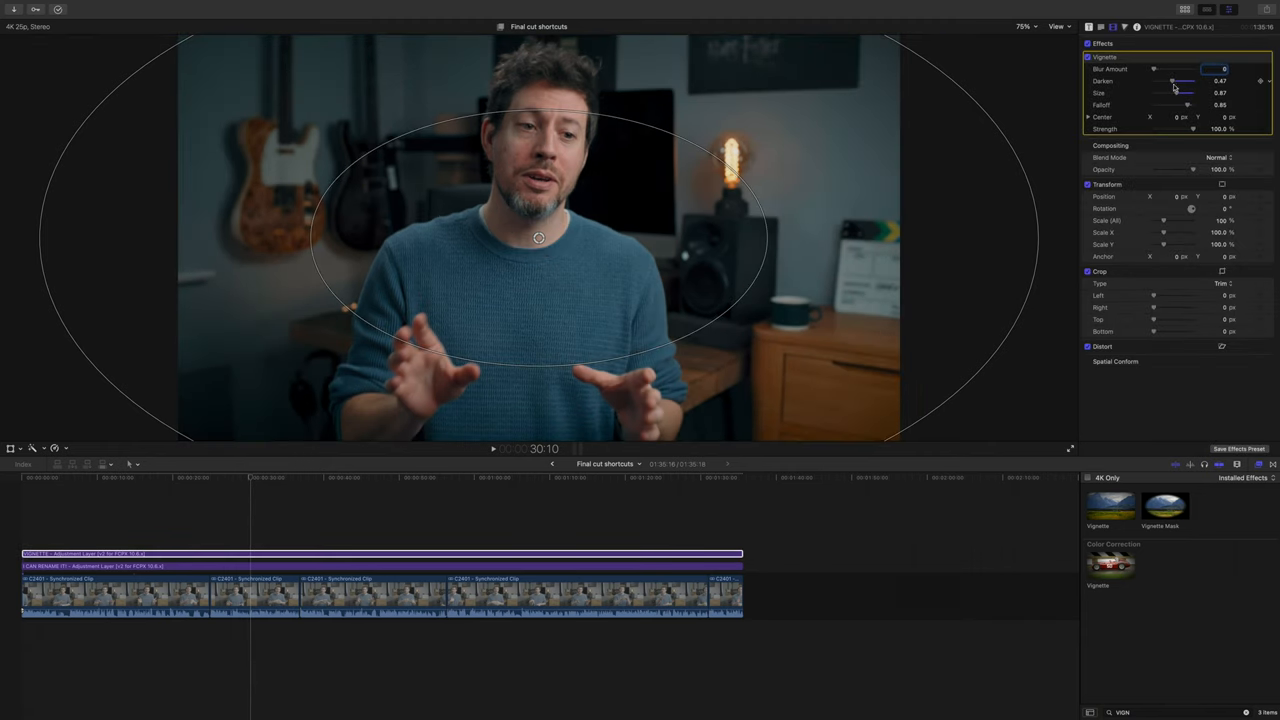
{"action": "left_click_drag", "start_coordinate": [1180, 94], "coordinate": [1188, 94]}
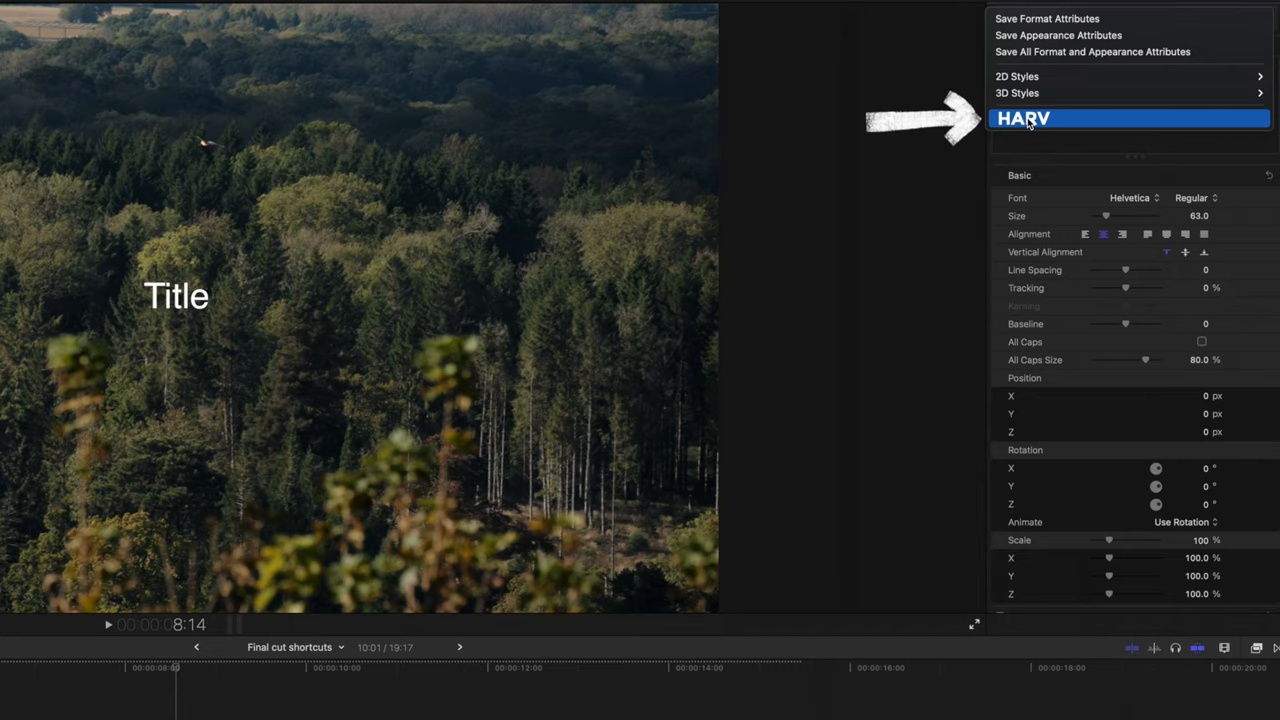
- Apply the HARV style, switch the font to Optima, and start saving the format as a preset
{"action": "left_click", "coordinate": [1024, 118]}
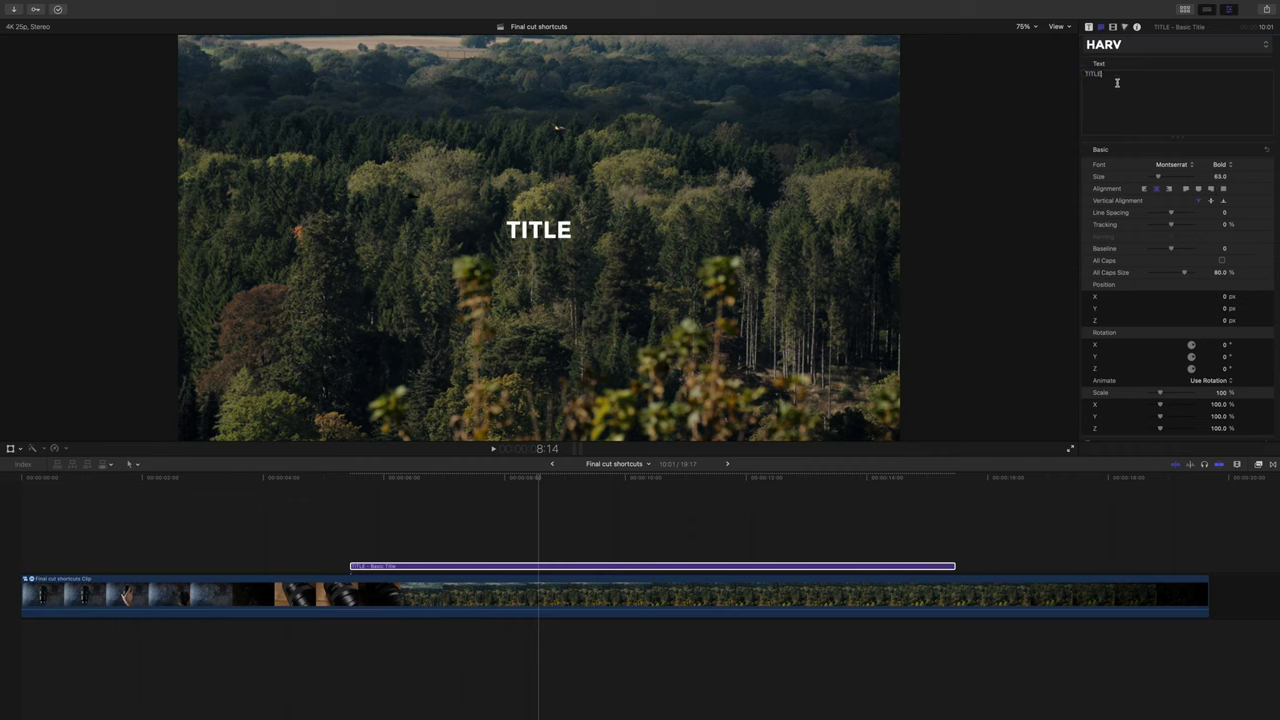
{"action": "mouse_move", "coordinate": [1168, 148]}
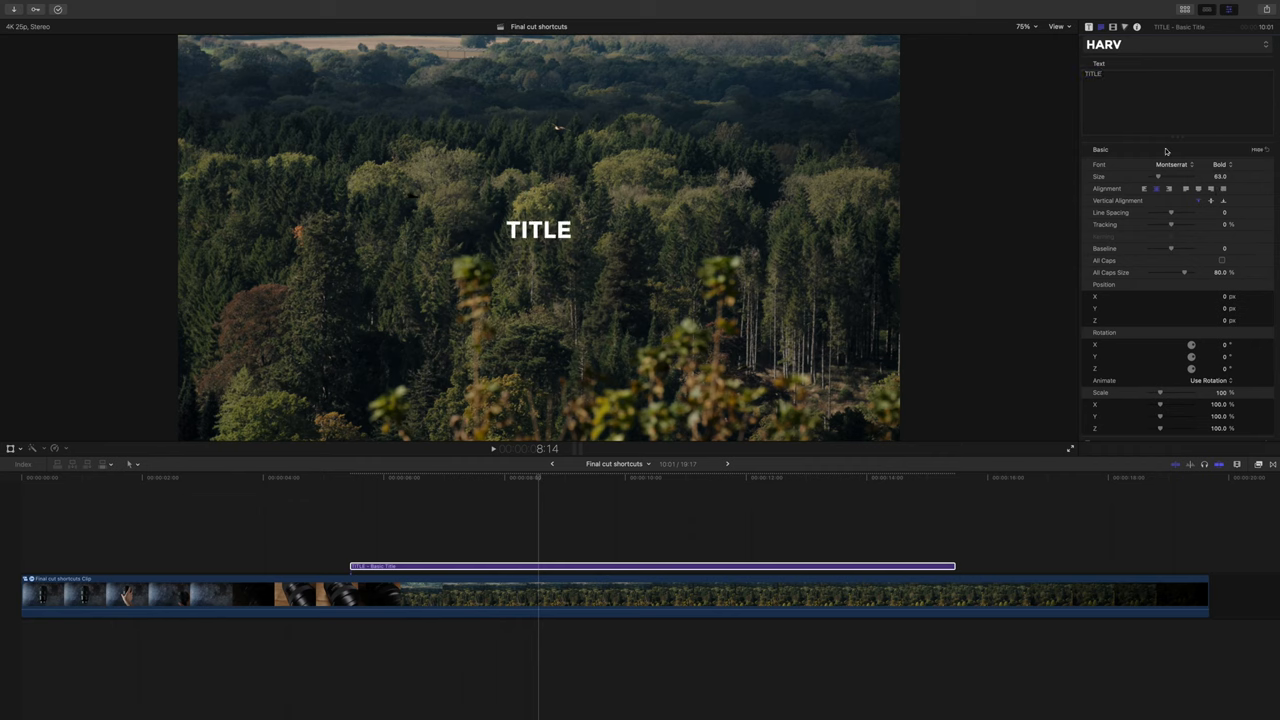
{"action": "left_click", "coordinate": [1172, 164]}
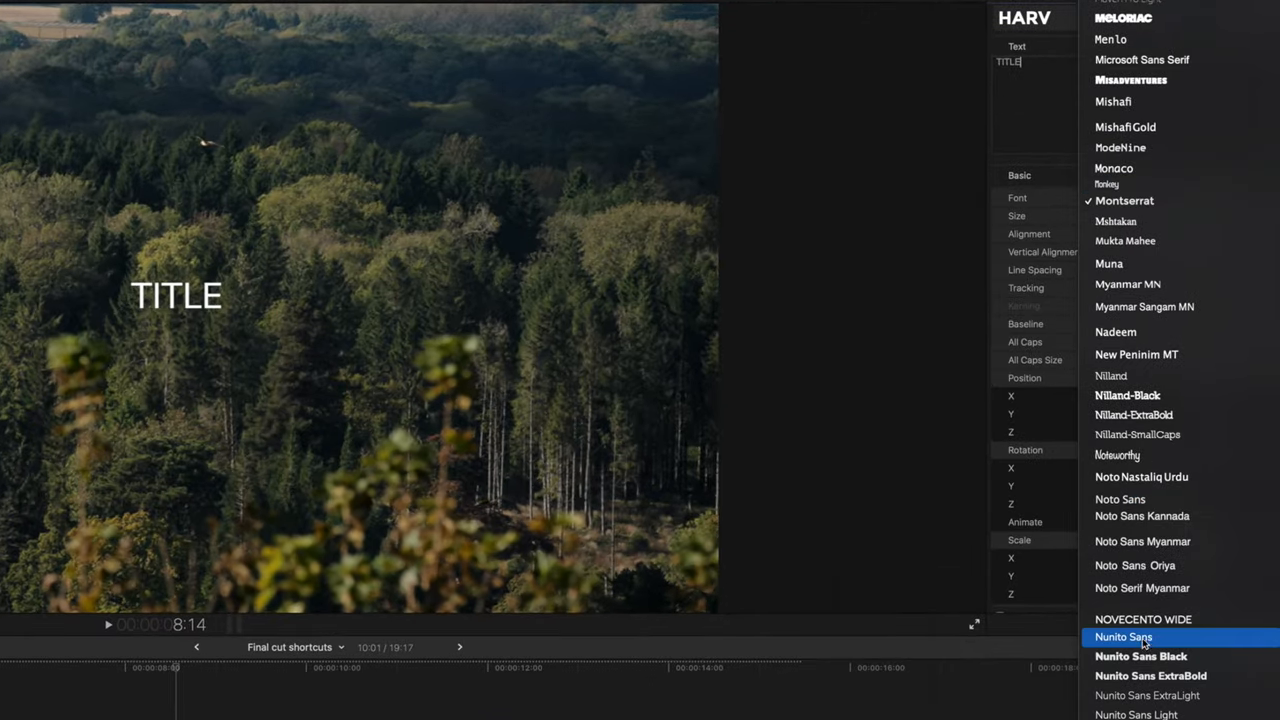
{"action": "mouse_move", "coordinate": [1160, 476]}
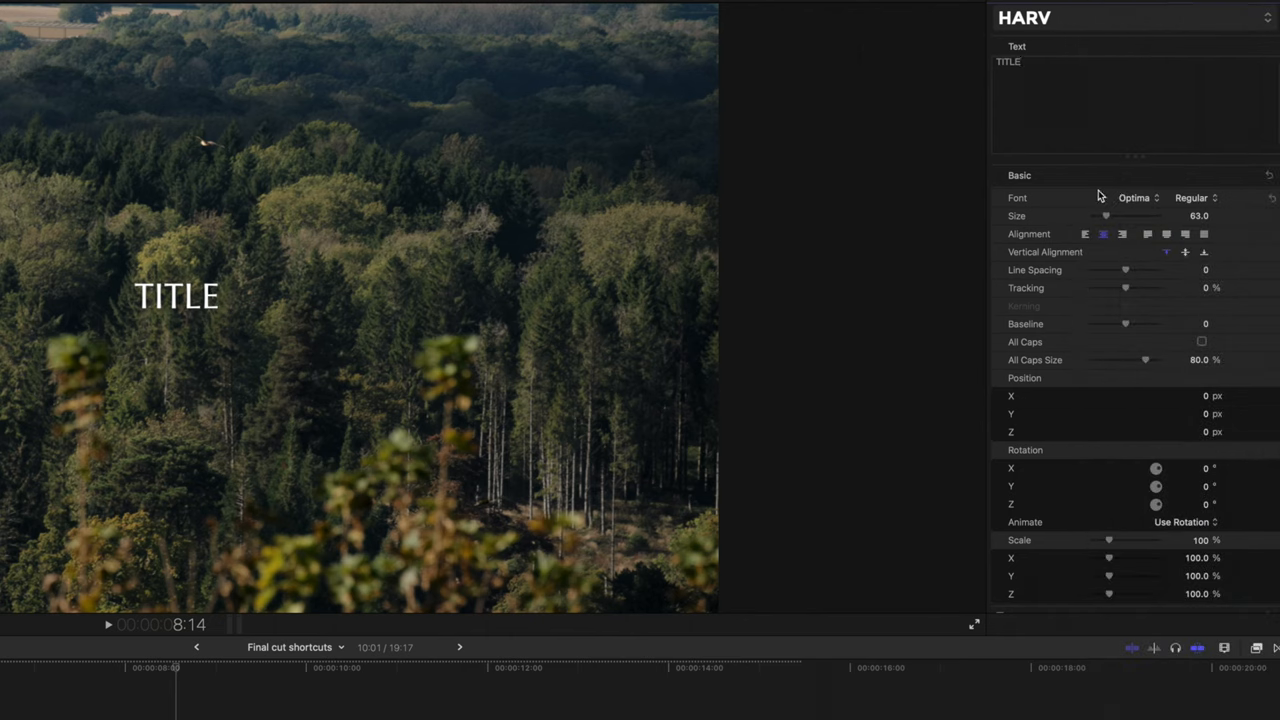
{"action": "left_click", "coordinate": [1196, 198]}
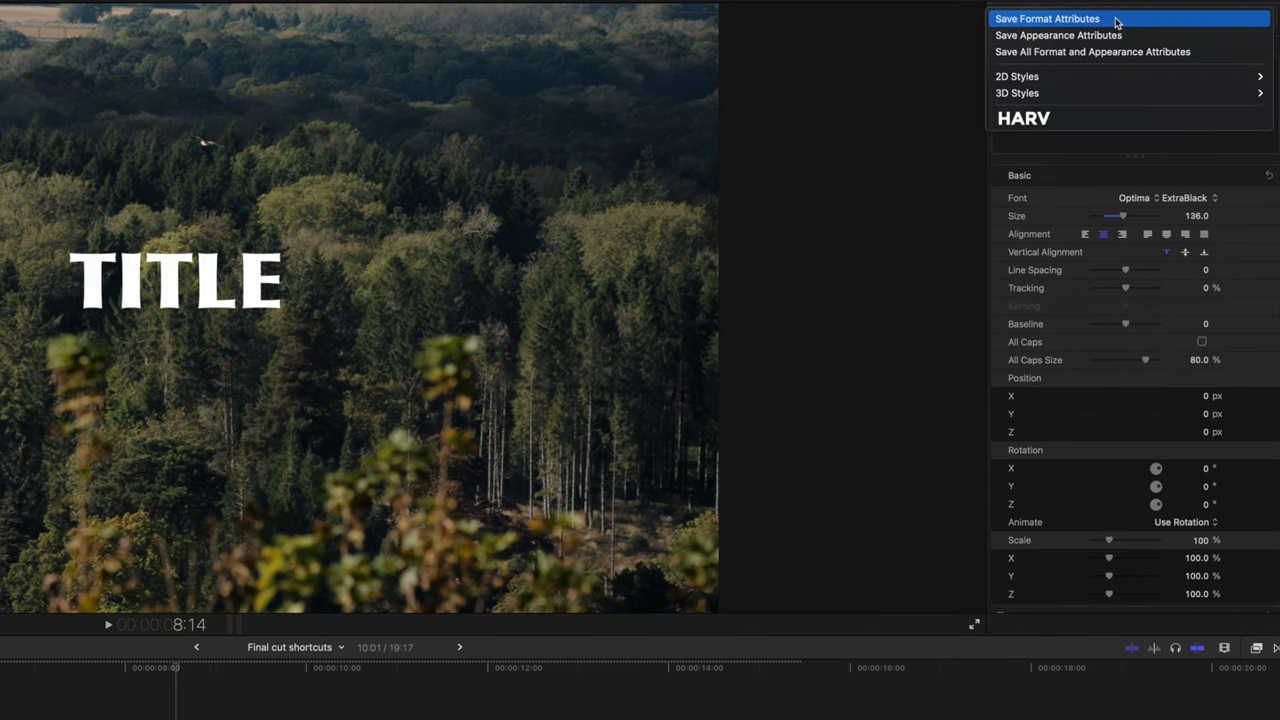
{"action": "left_click", "coordinate": [1048, 18]}
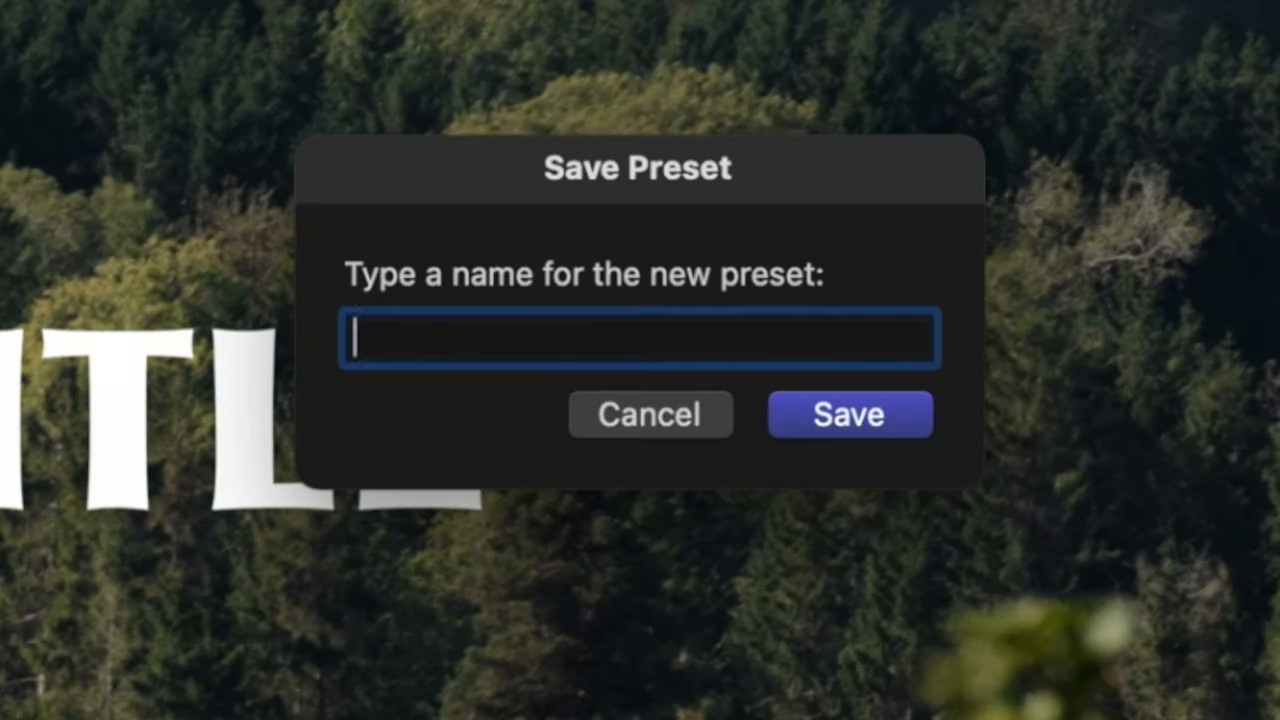
- Name the new title preset 'MAD FOR OPTIMA' and save it
{"action": "type", "text": "MAD FOR"}
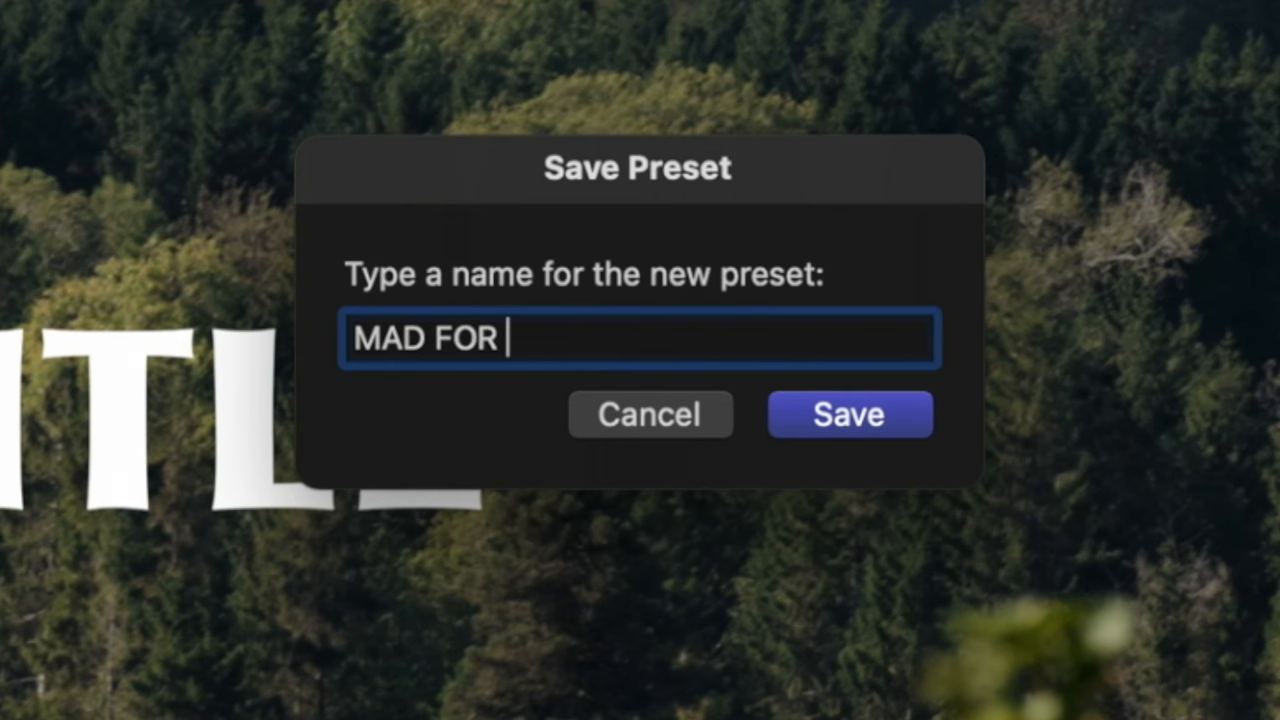
{"action": "type", "text": "OPTIMA"}
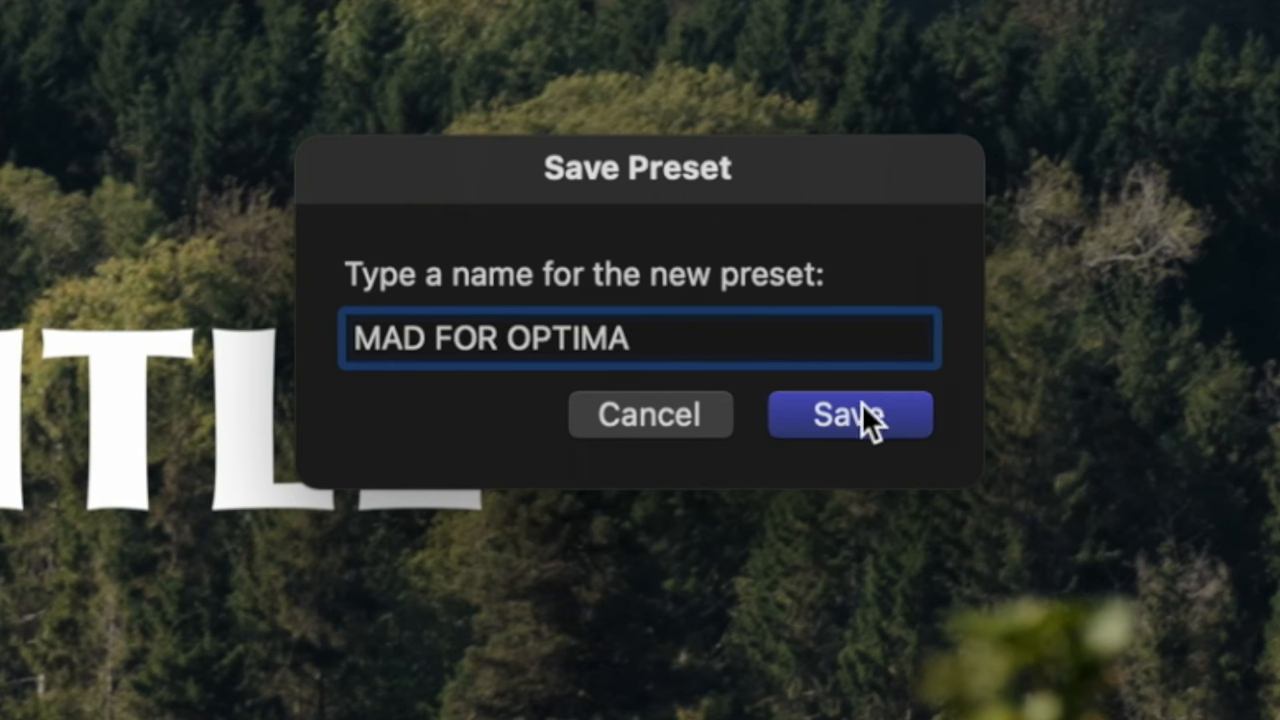
{"action": "left_click", "coordinate": [848, 414]}
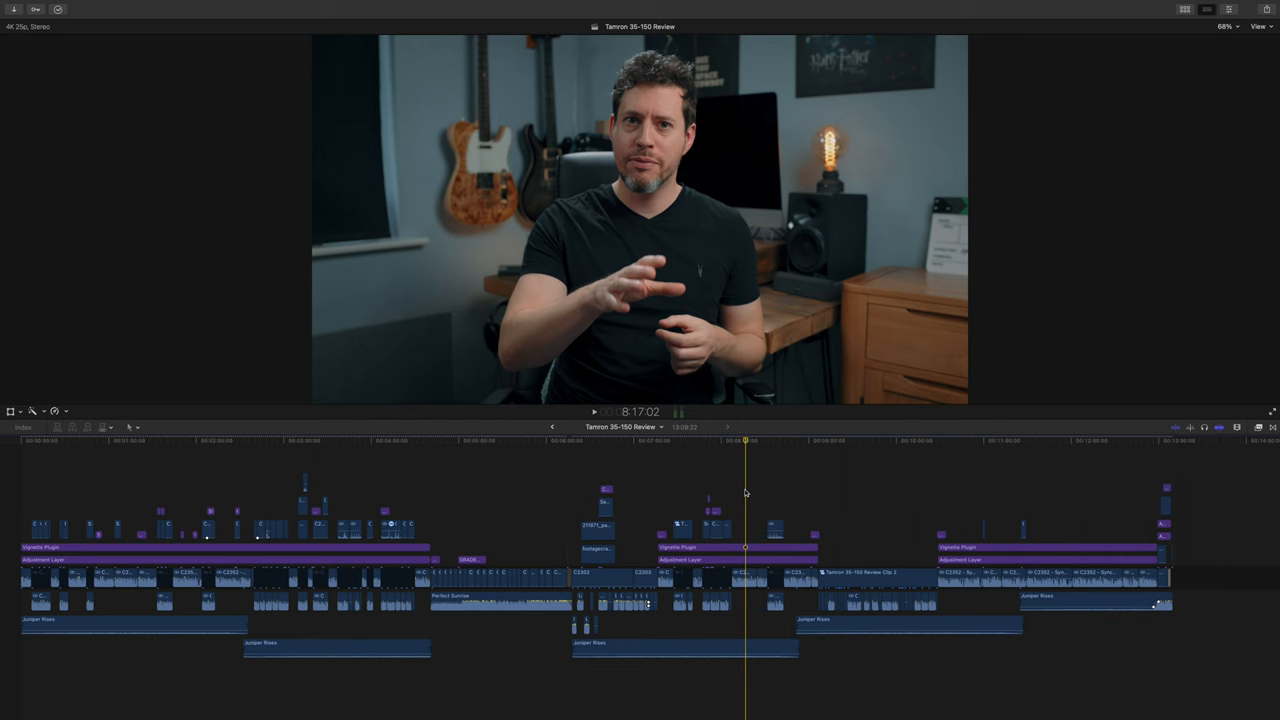
- Select every timeline clip and combine them into one compound clip
{"action": "key", "text": "cmd+a"}
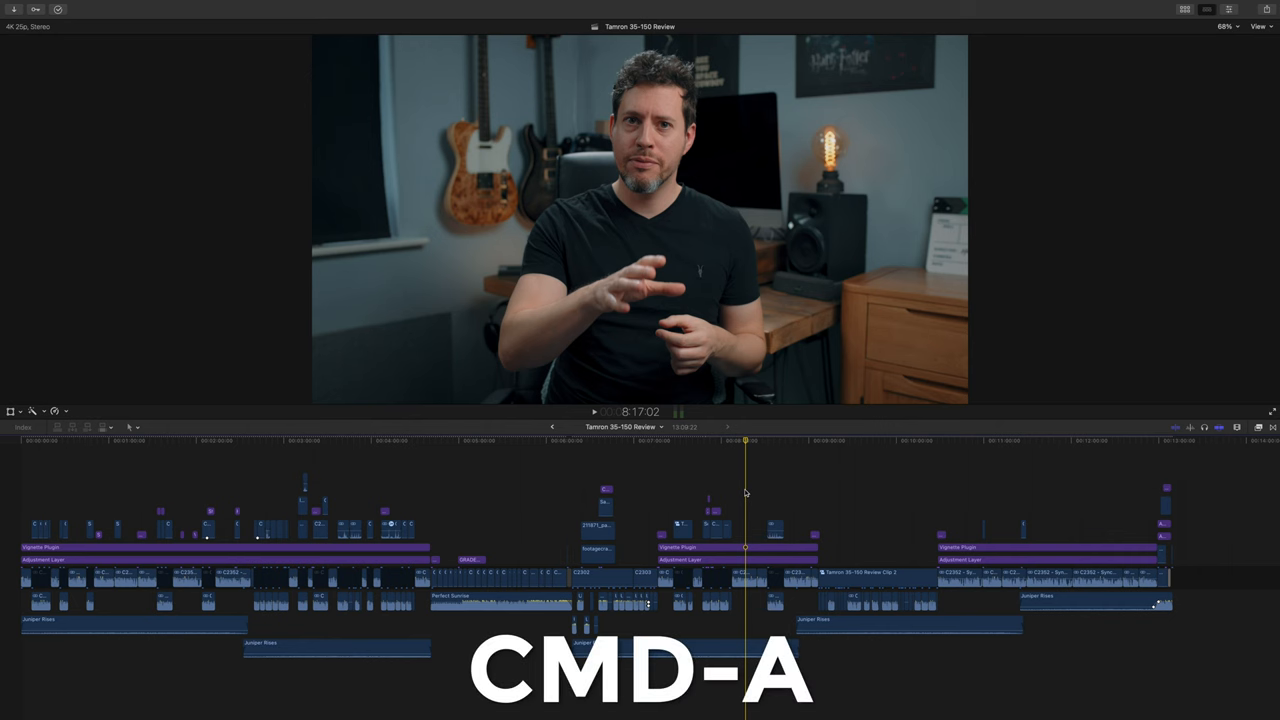
{"action": "key", "text": "cmd+a"}
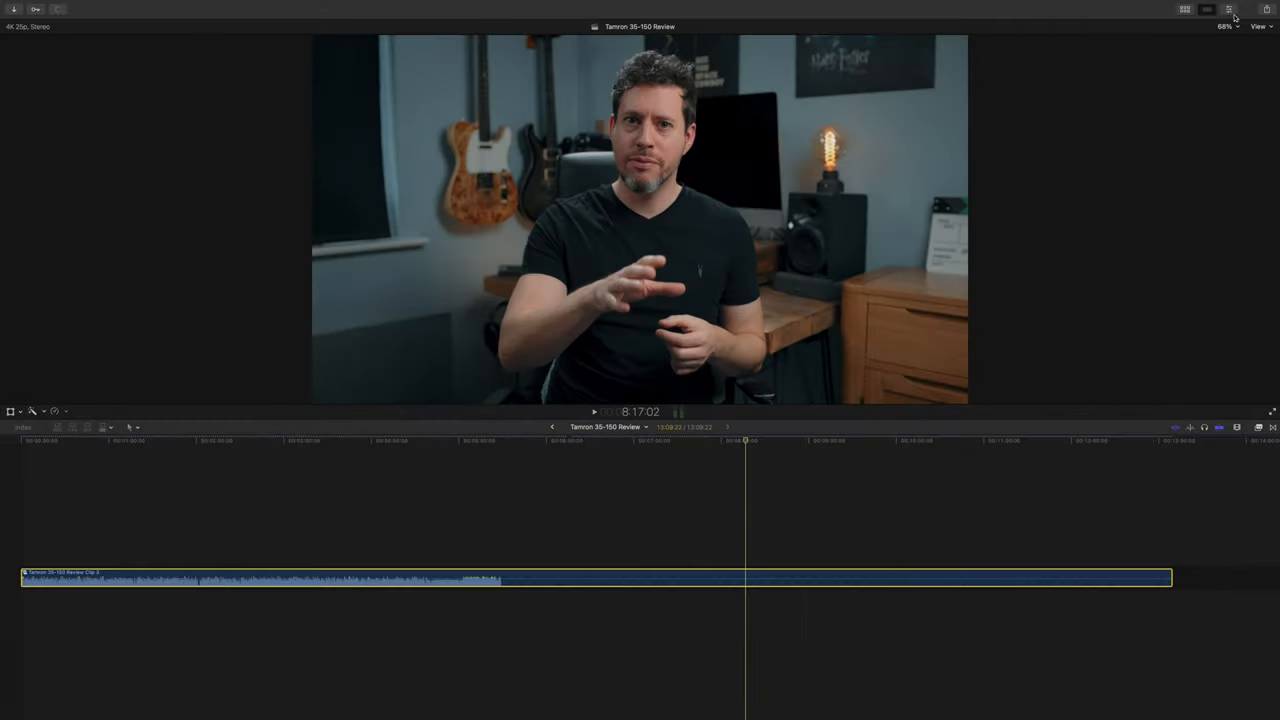
{"action": "left_click", "coordinate": [1230, 10]}
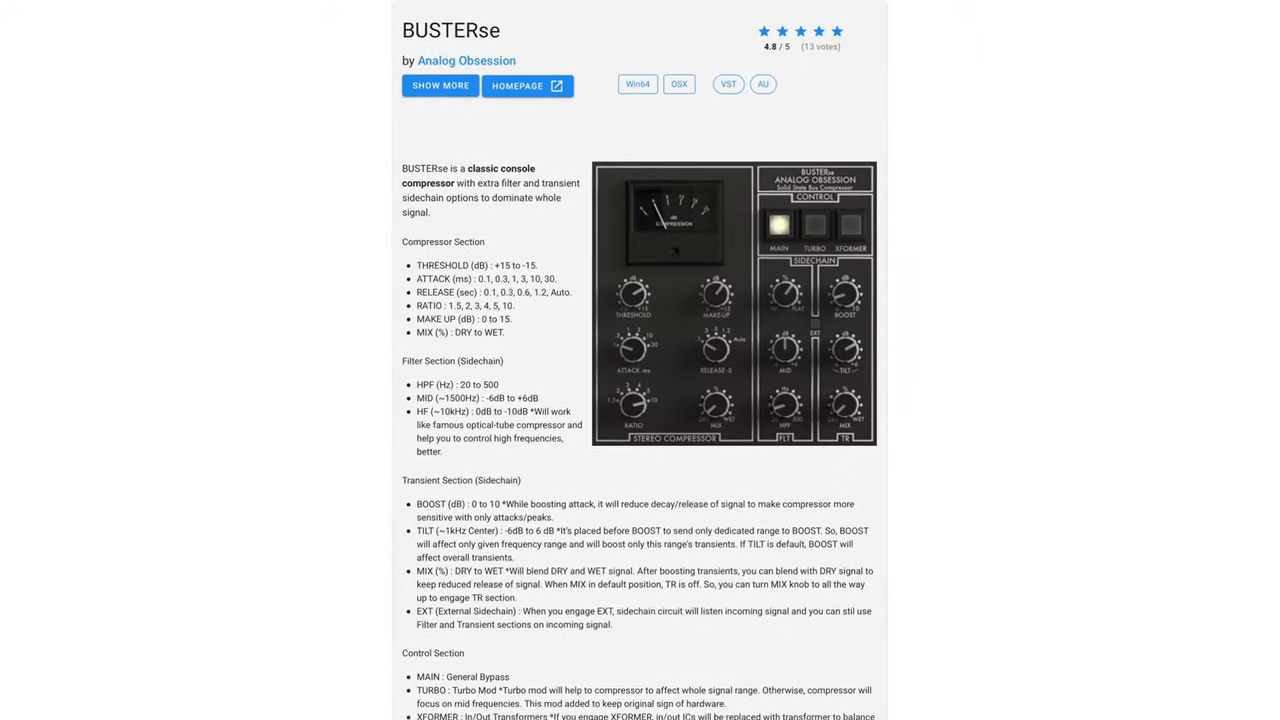
- Scroll through the BUSTERse and G-Comp compressor plugin pages
{"action": "scroll", "scroll_direction": "down", "scroll_amount": 3}
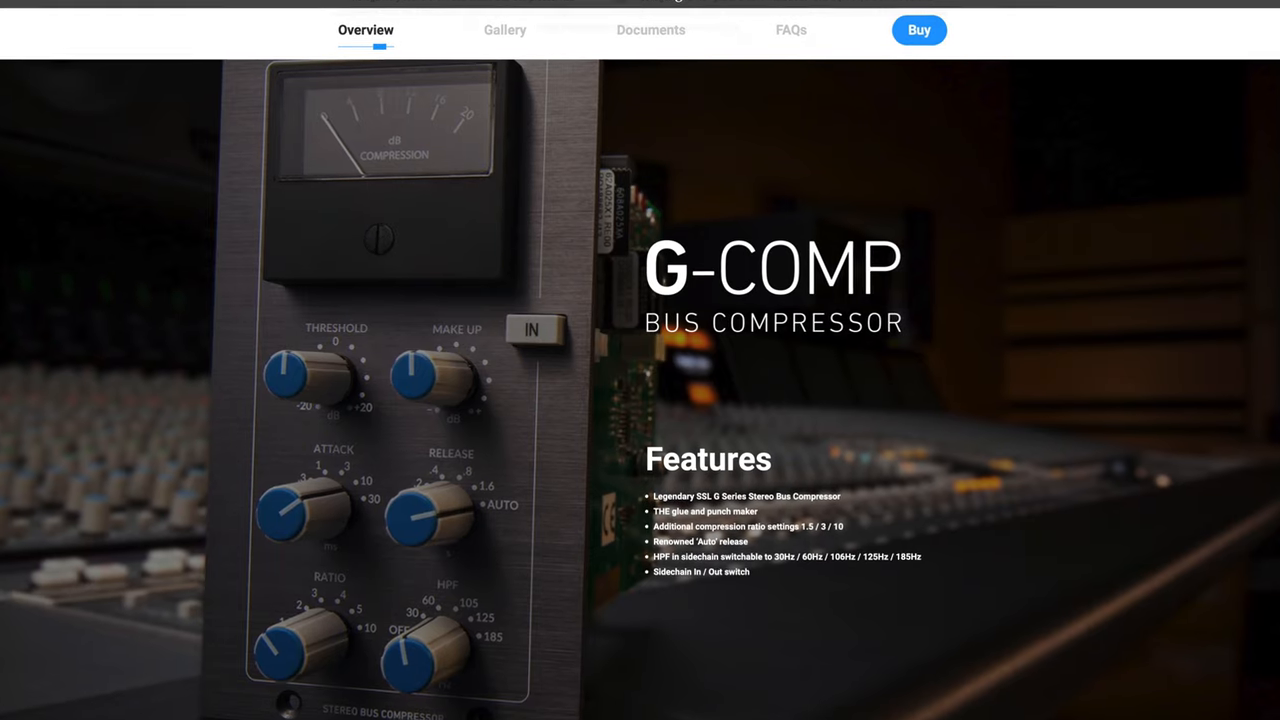
{"action": "scroll", "scroll_direction": "down", "scroll_amount": 3}
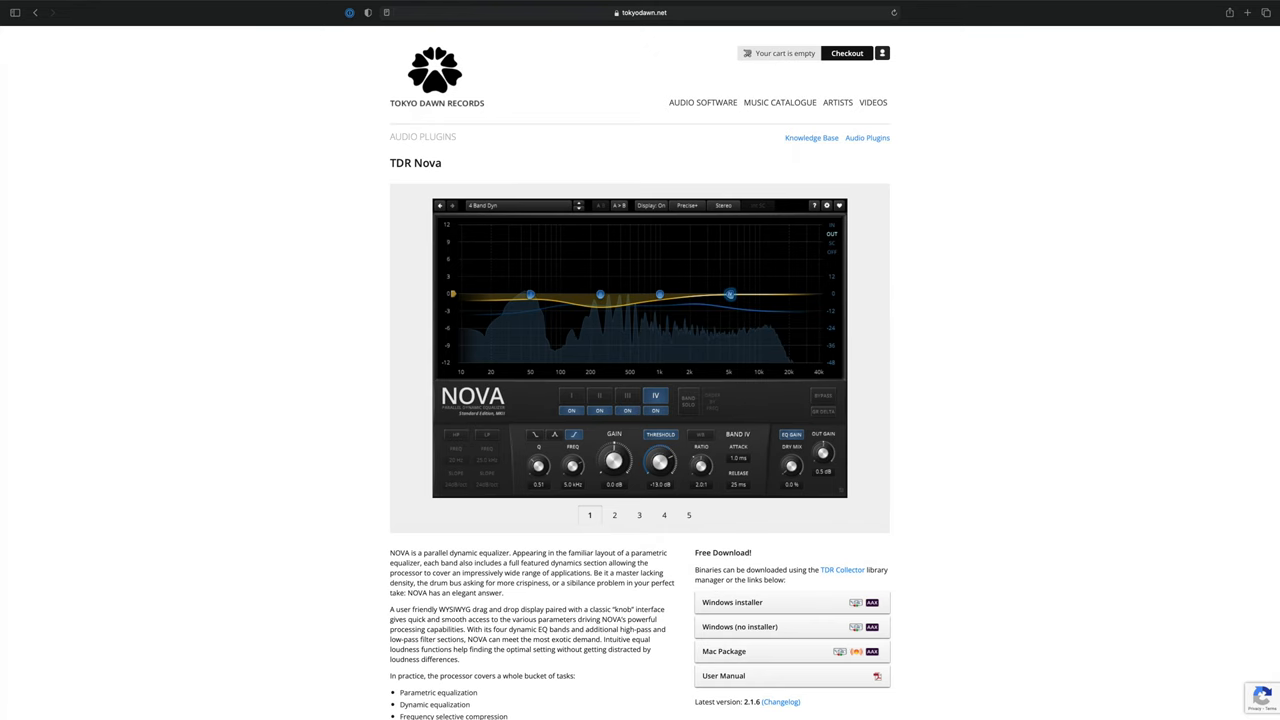
- Scroll the TDR Nova page, then load a TDR Nova preset on the clip's audio
{"action": "scroll", "scroll_direction": "down", "scroll_amount": 3}
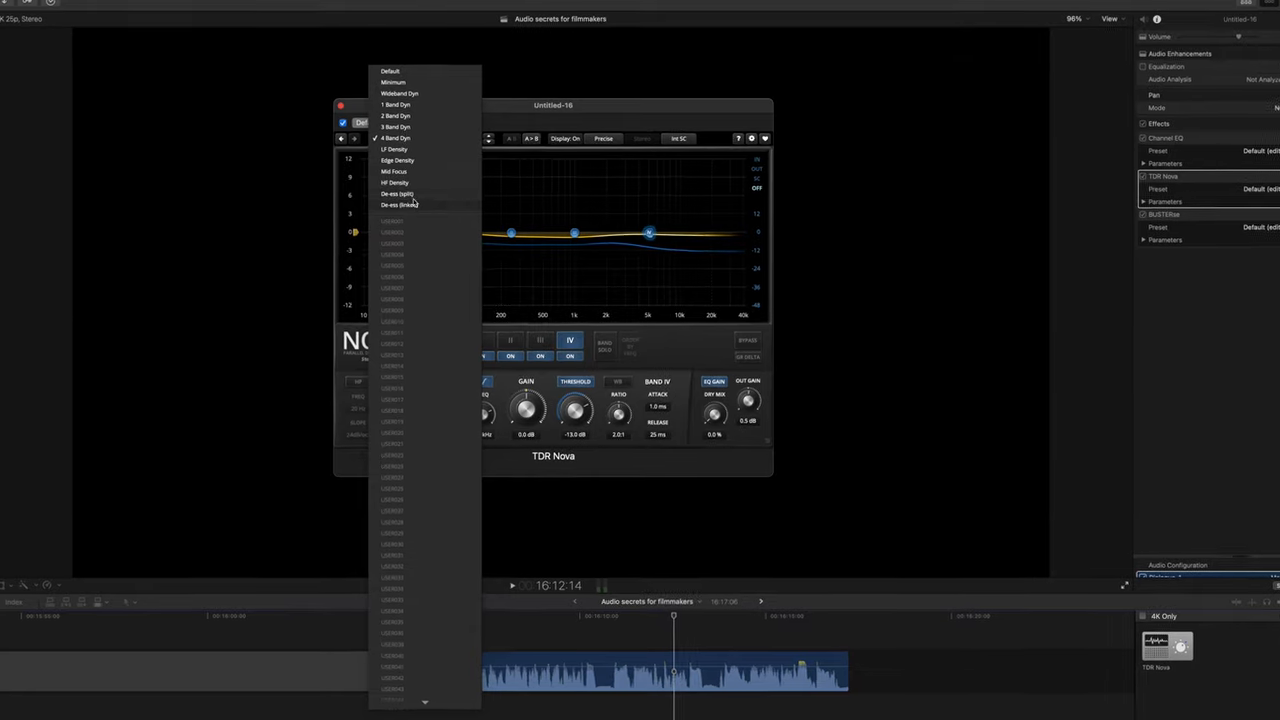
{"action": "left_click", "coordinate": [398, 204]}
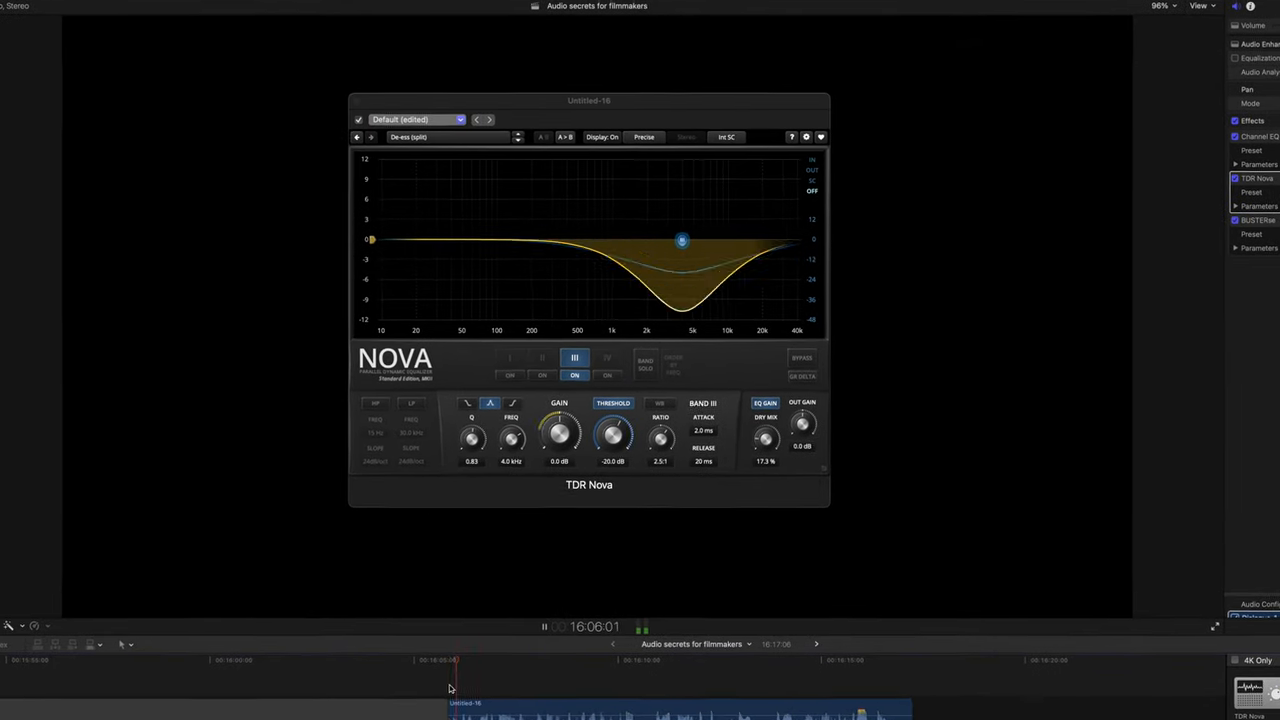